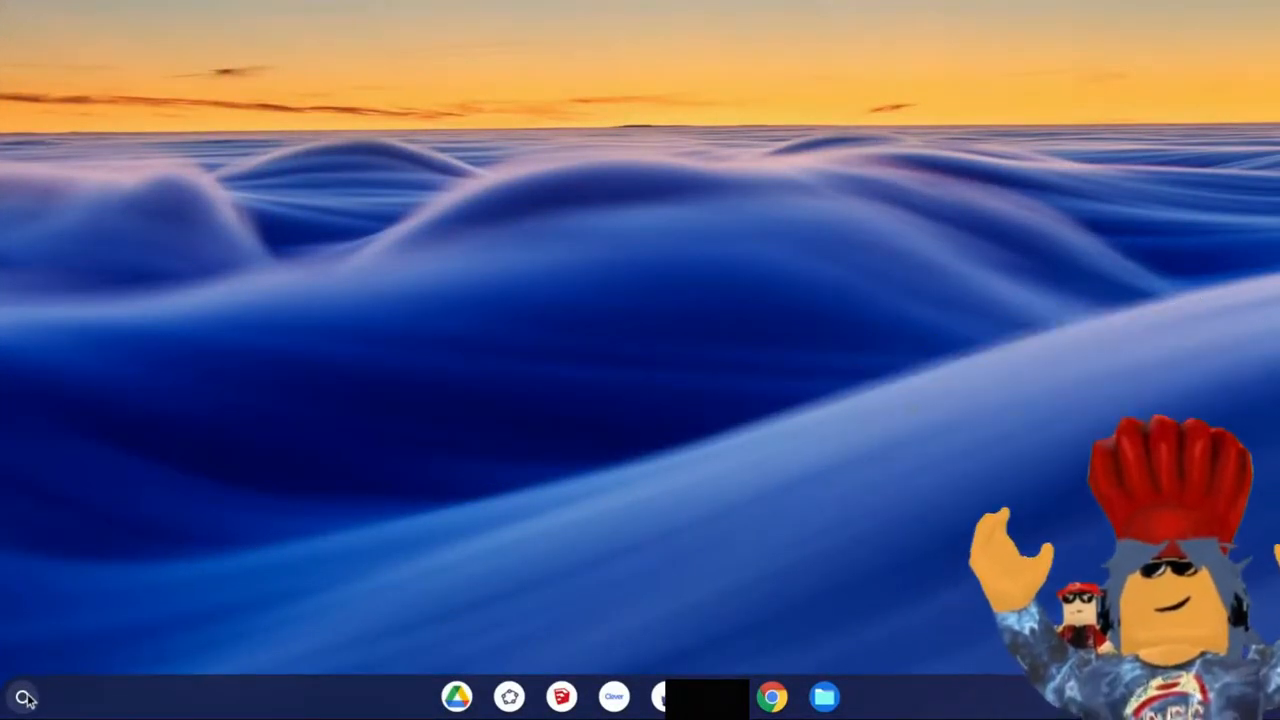
# Launch the Files app from the Chrome OS launcher.
pyautogui.click(22, 696)
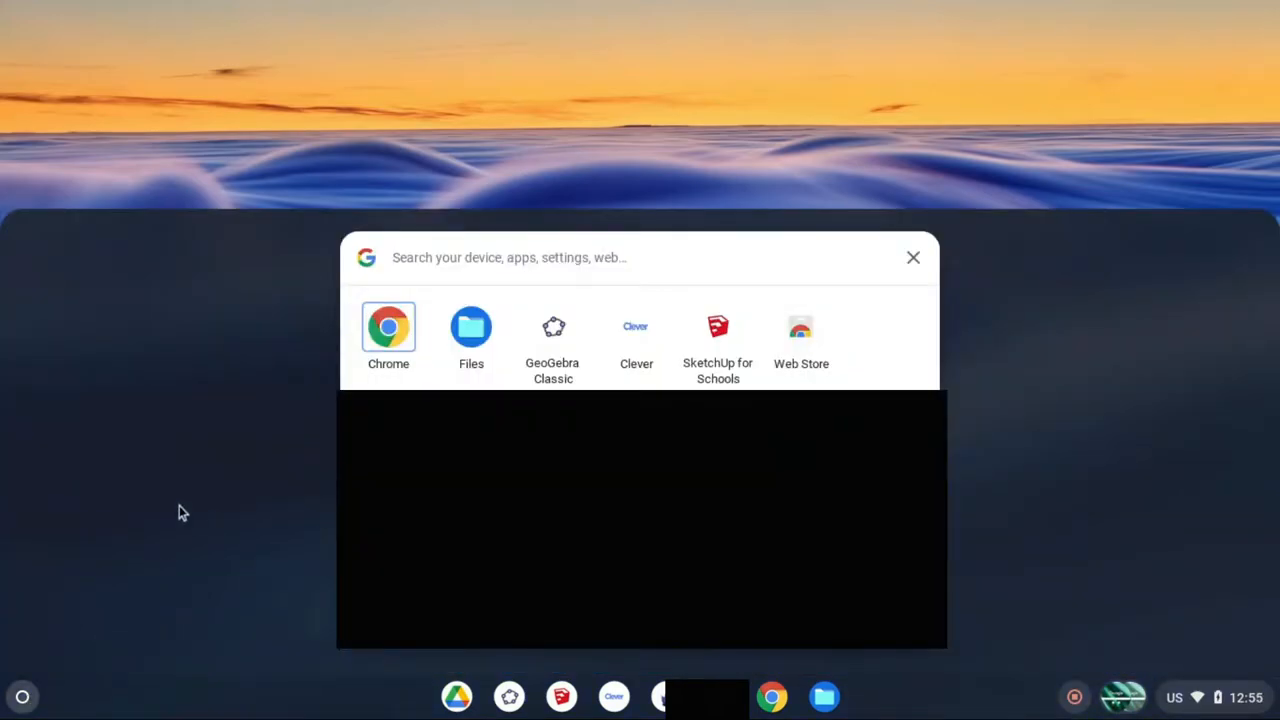
pyautogui.click(472, 336)
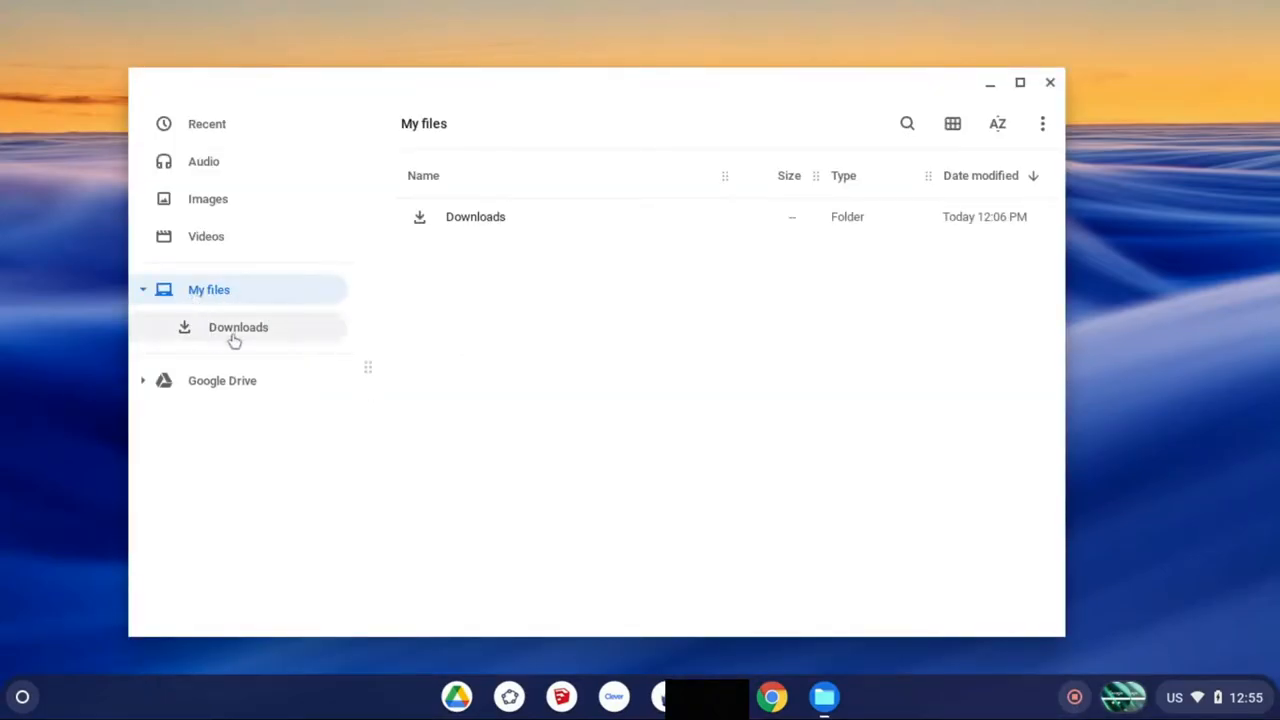
pyautogui.moveTo(324, 340)
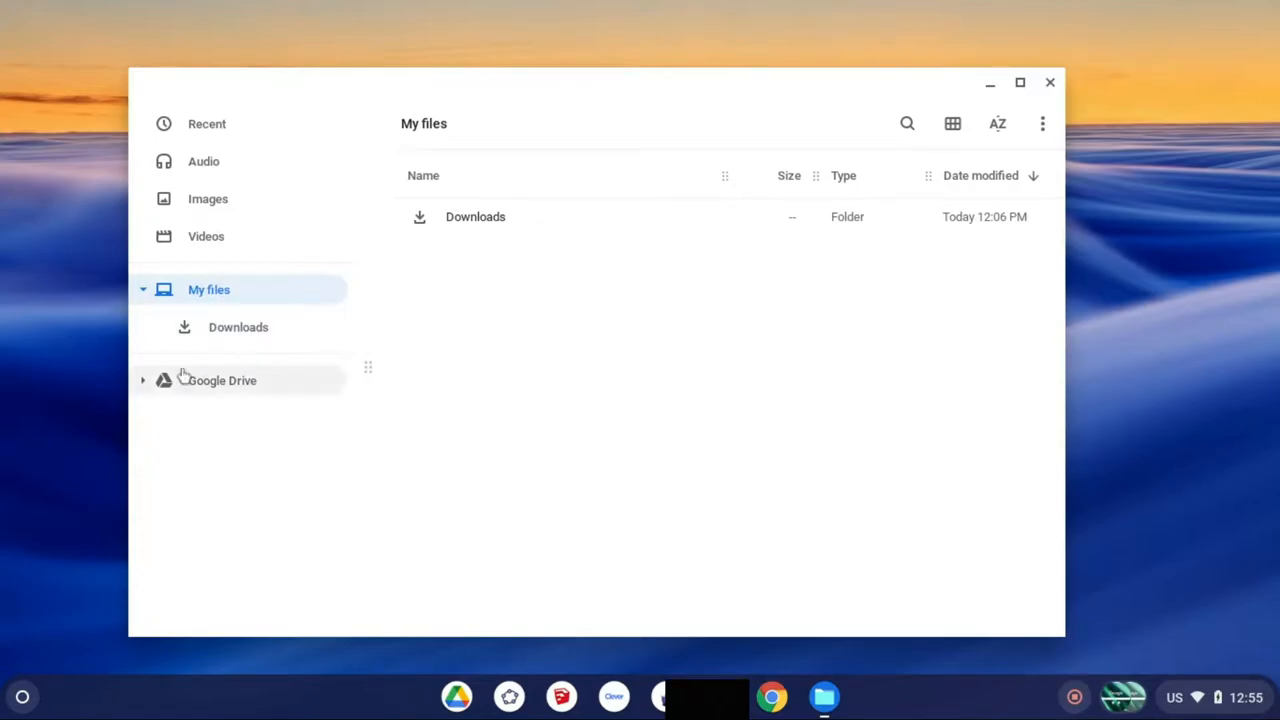
pyautogui.moveTo(532, 412)
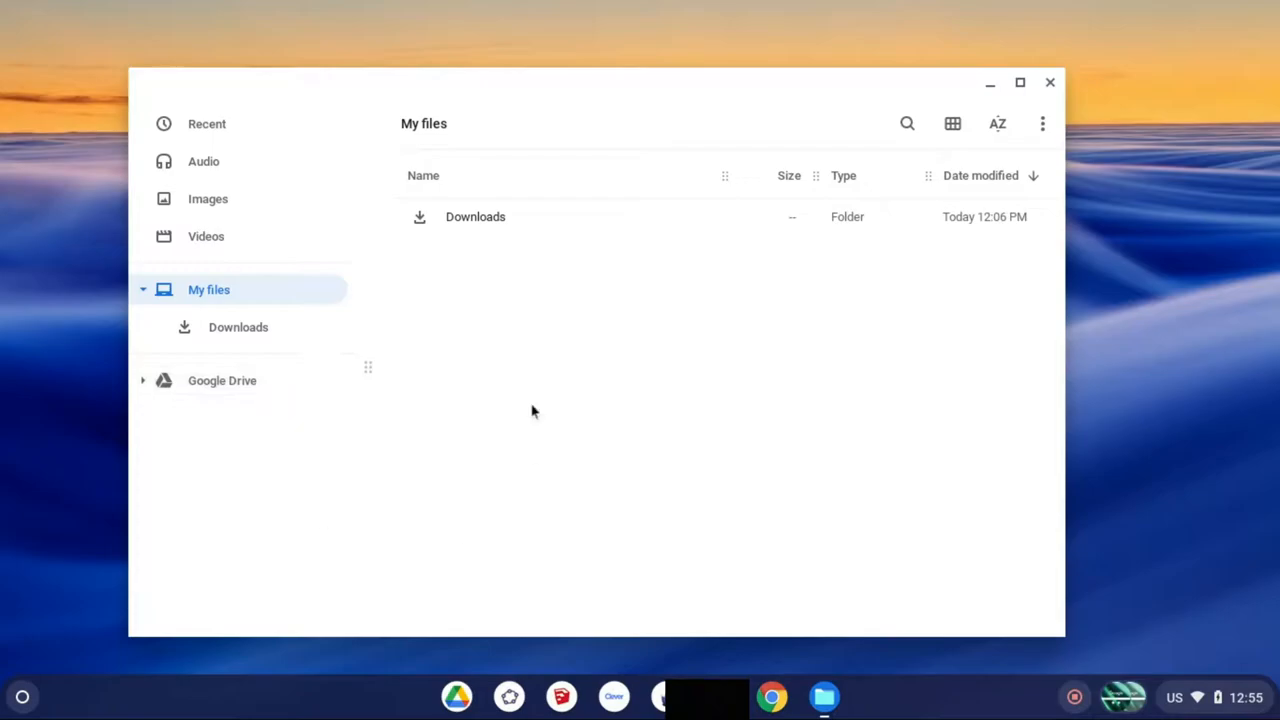
pyautogui.moveTo(222, 380)
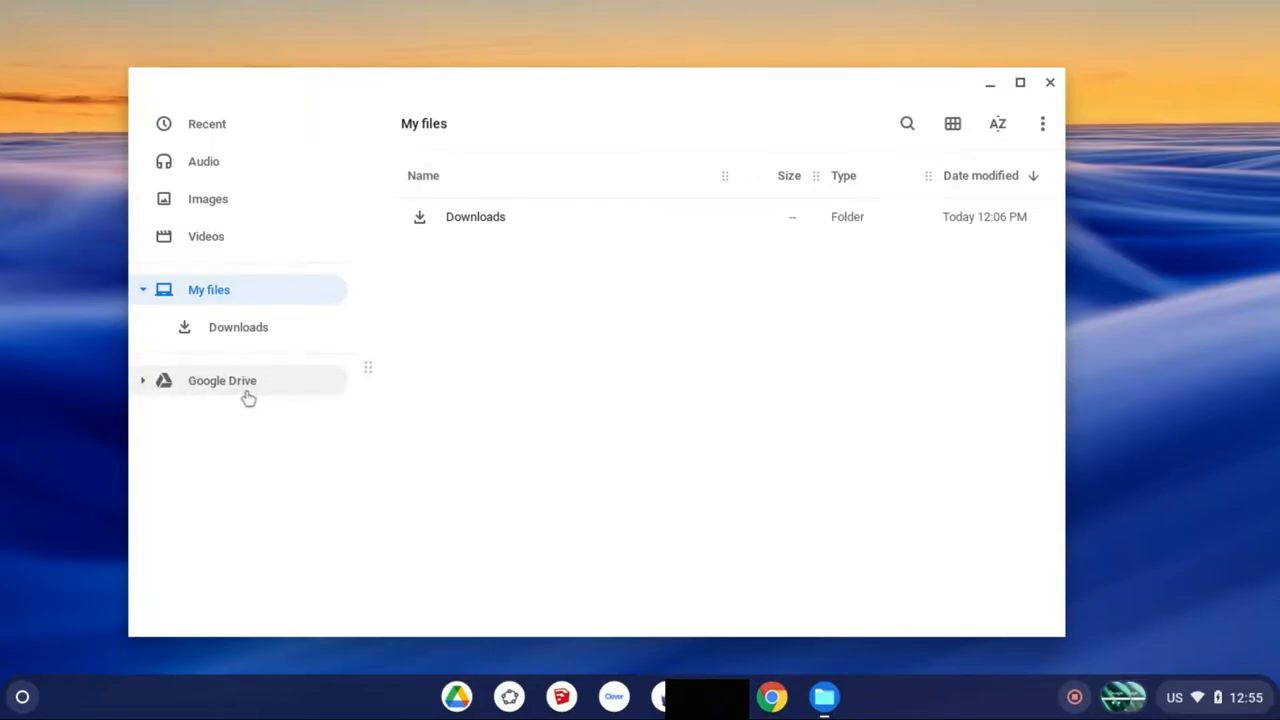
pyautogui.moveTo(168, 280)
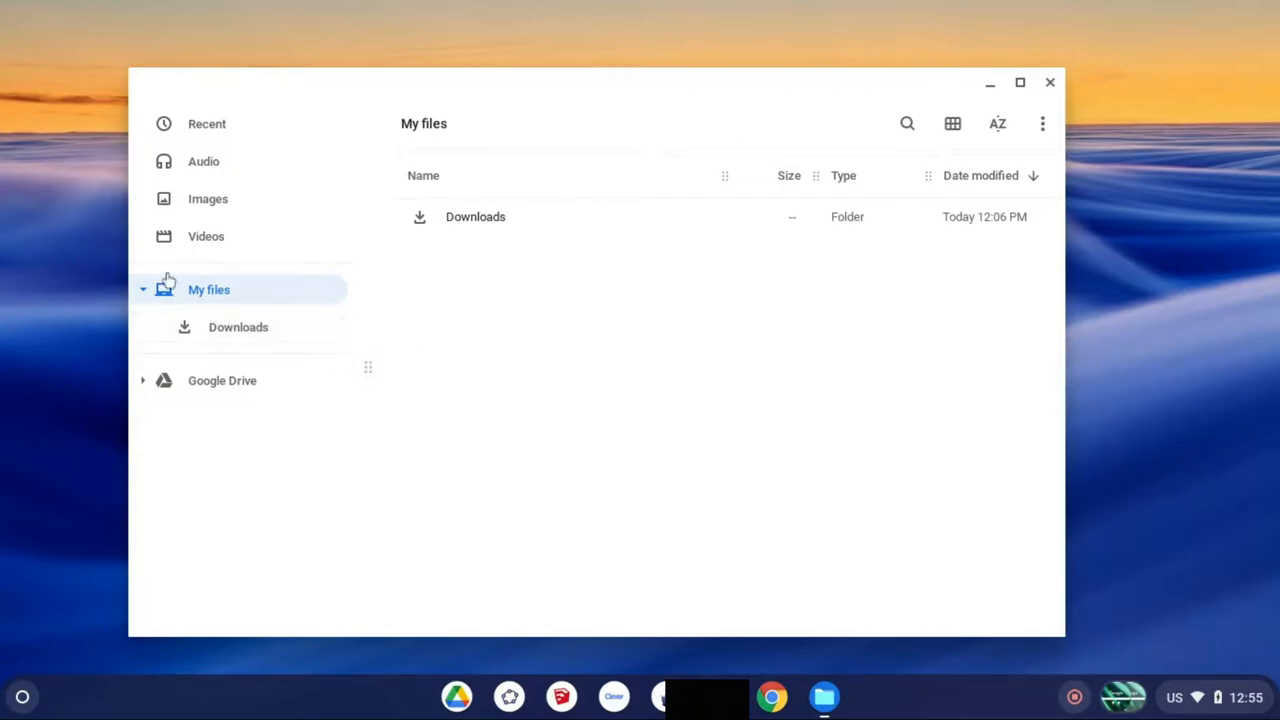
# Check the Downloads folder in My files and confirm it is empty.
pyautogui.click(238, 328)
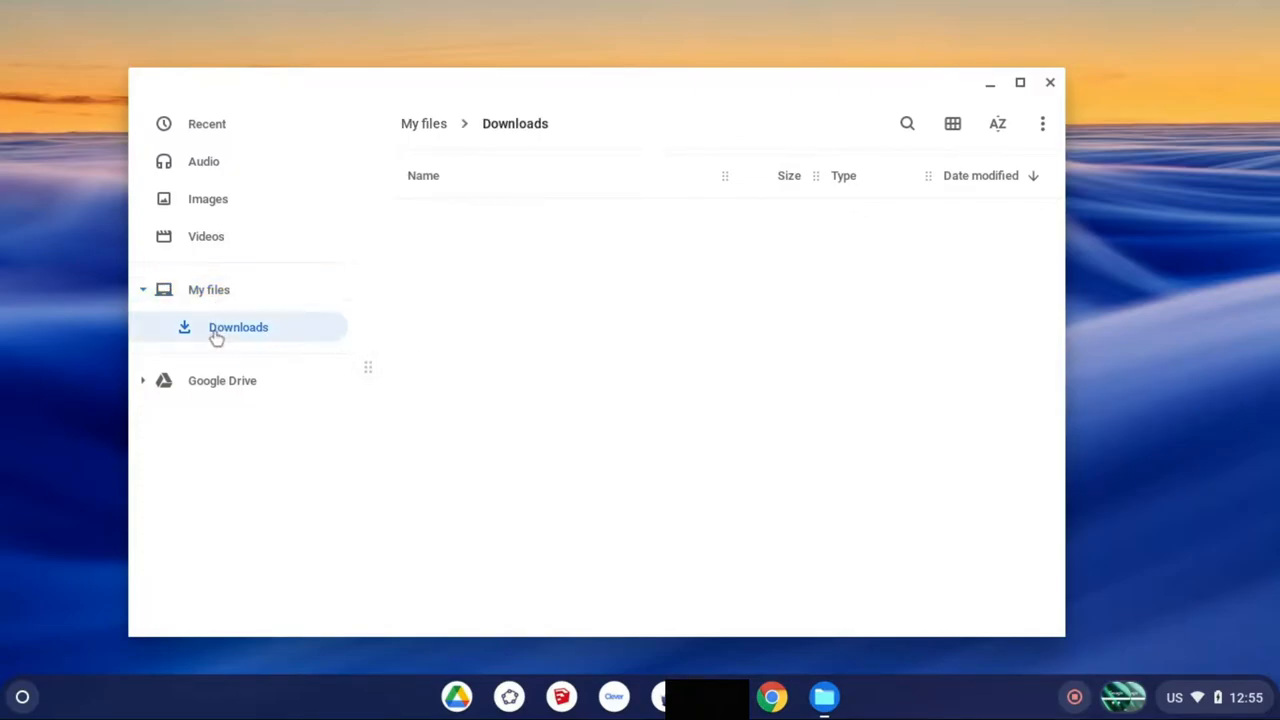
pyautogui.moveTo(658, 308)
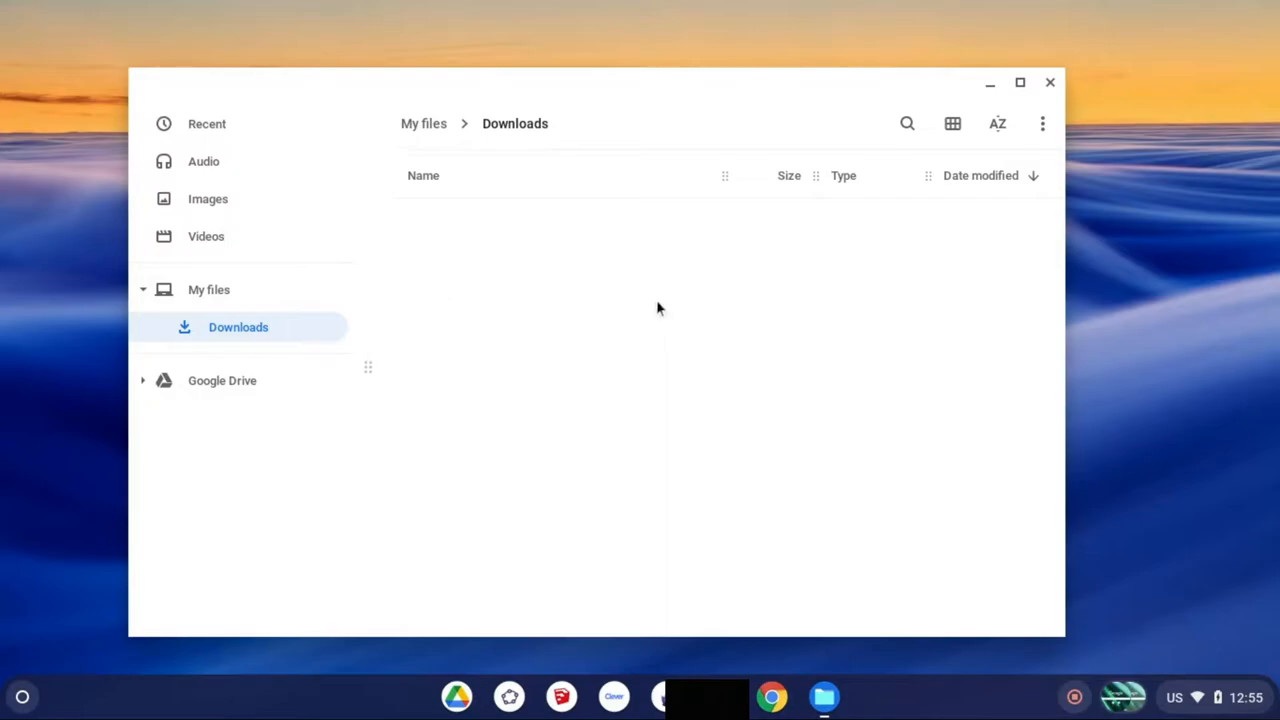
pyautogui.moveTo(660, 496)
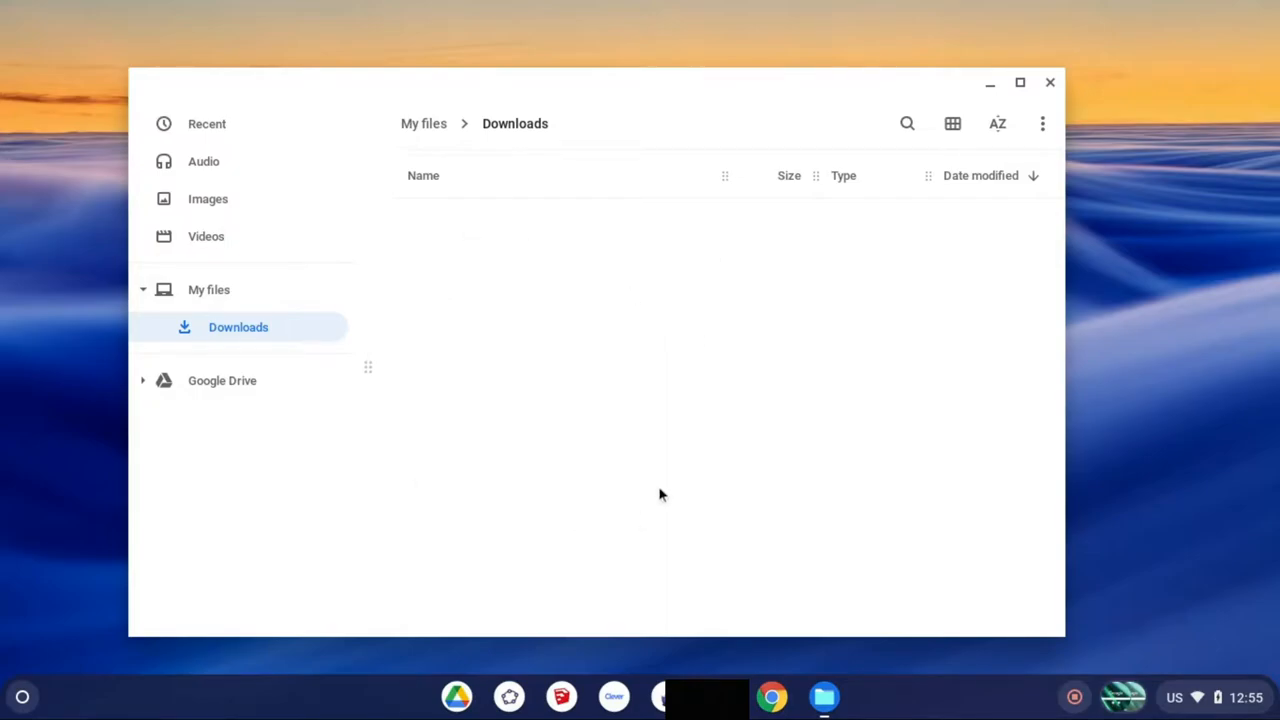
pyautogui.click(208, 288)
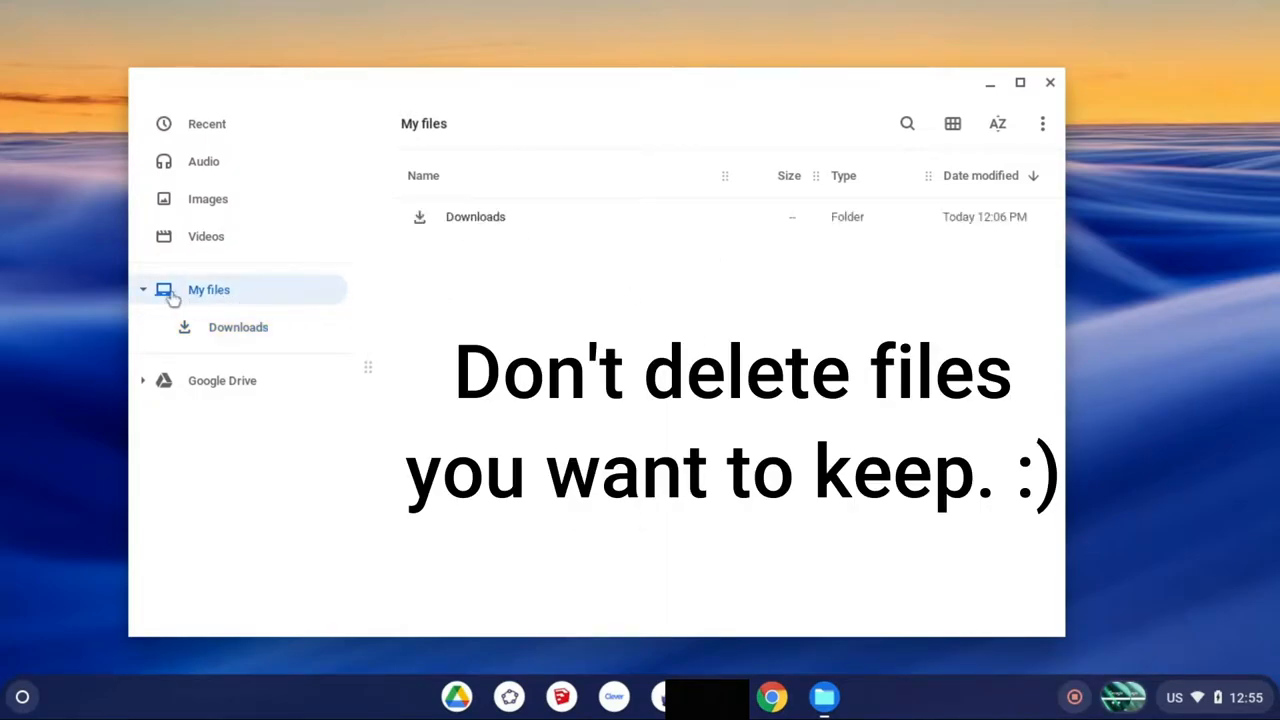
pyautogui.click(238, 328)
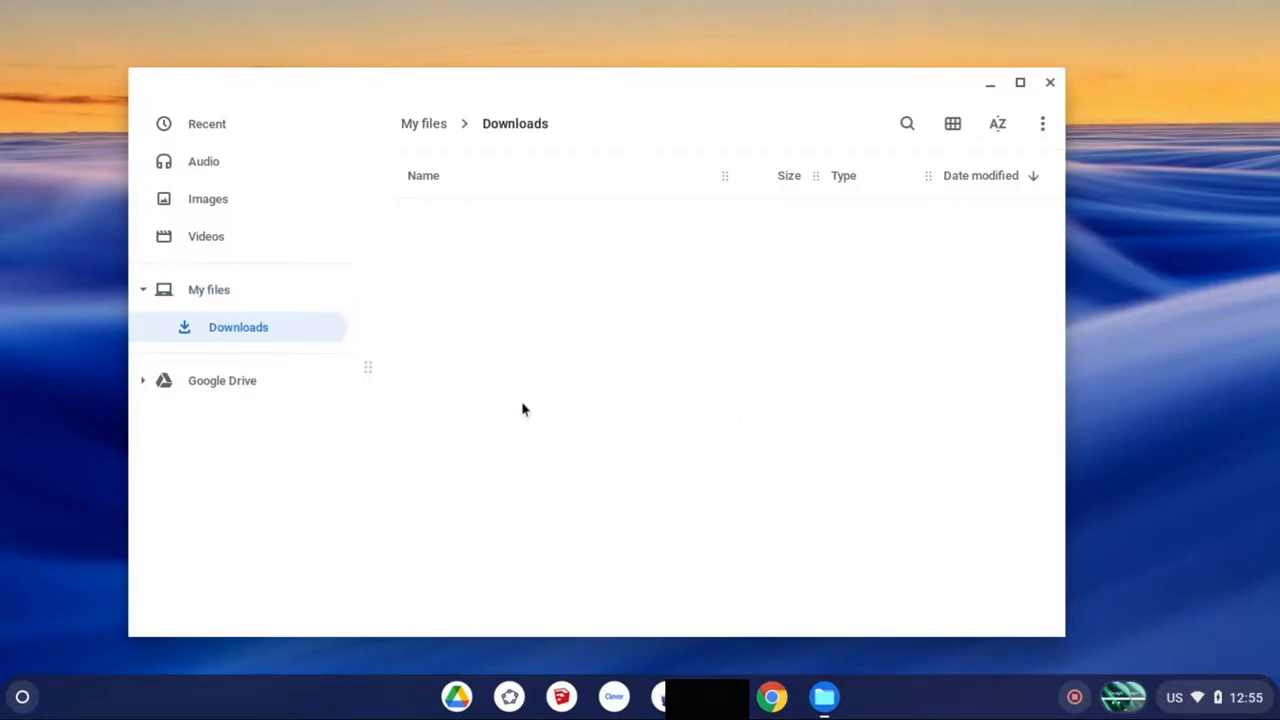
pyautogui.moveTo(600, 400)
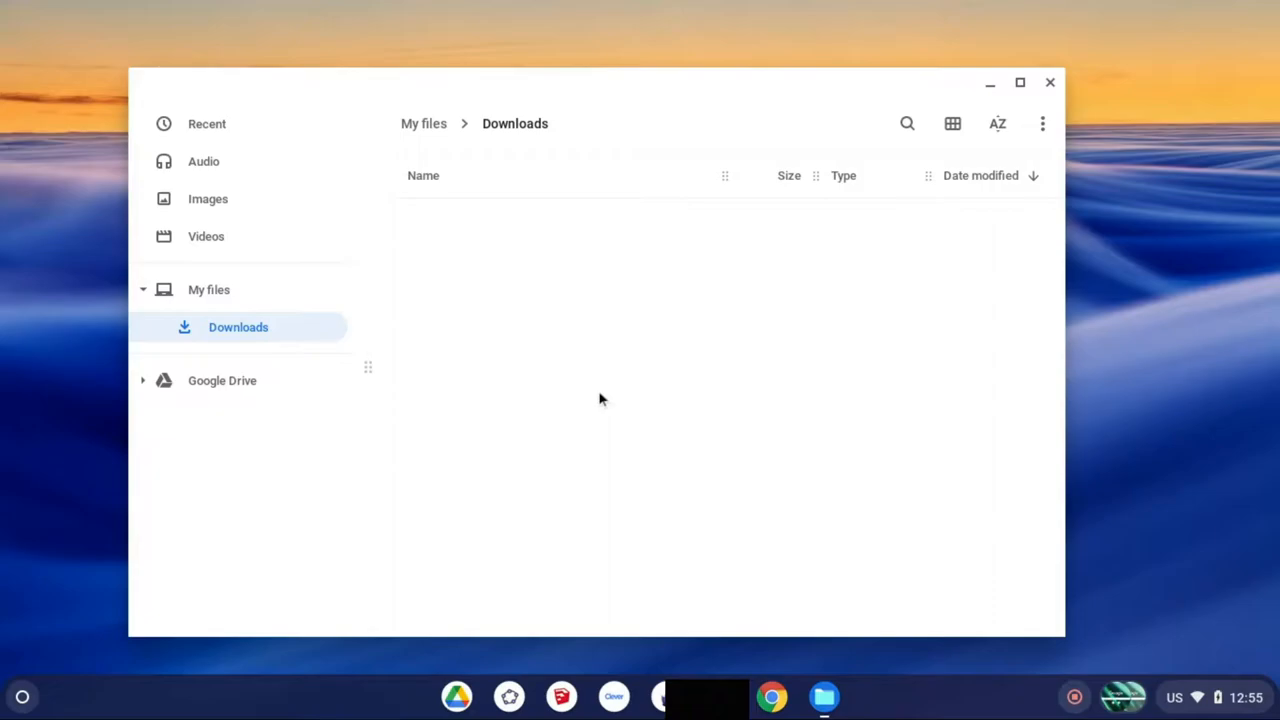
pyautogui.moveTo(710, 234)
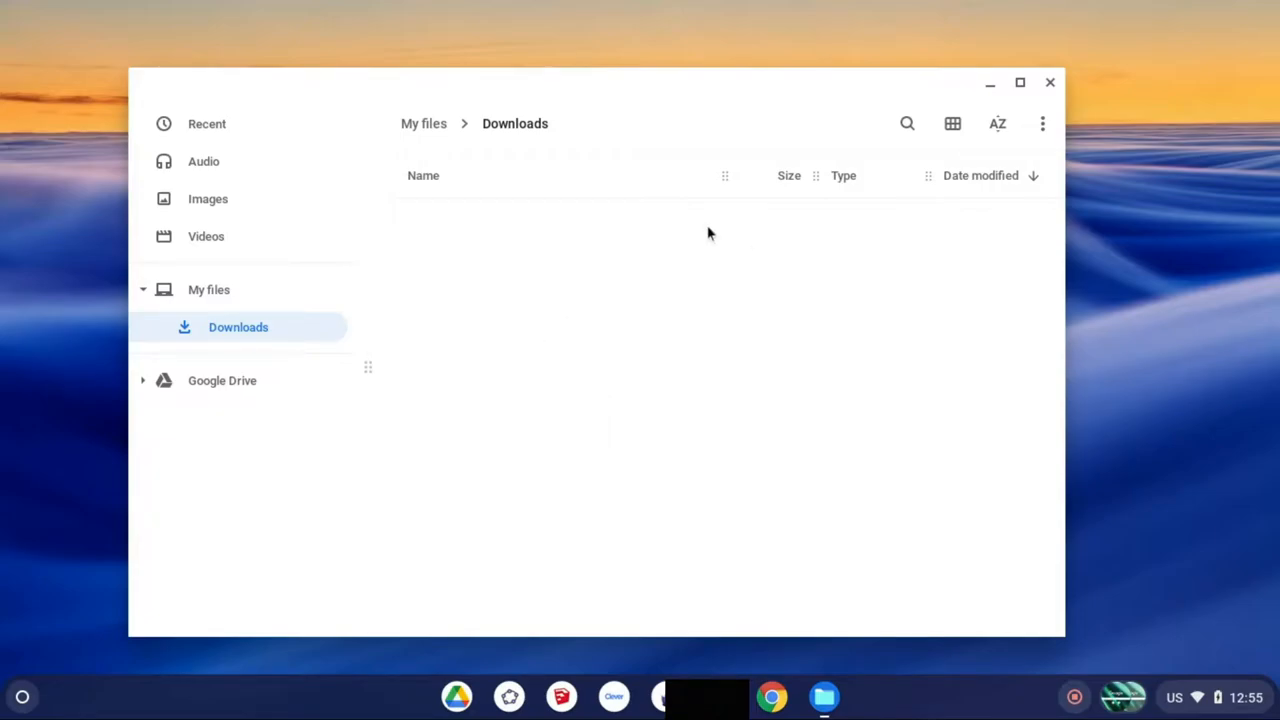
pyautogui.moveTo(584, 432)
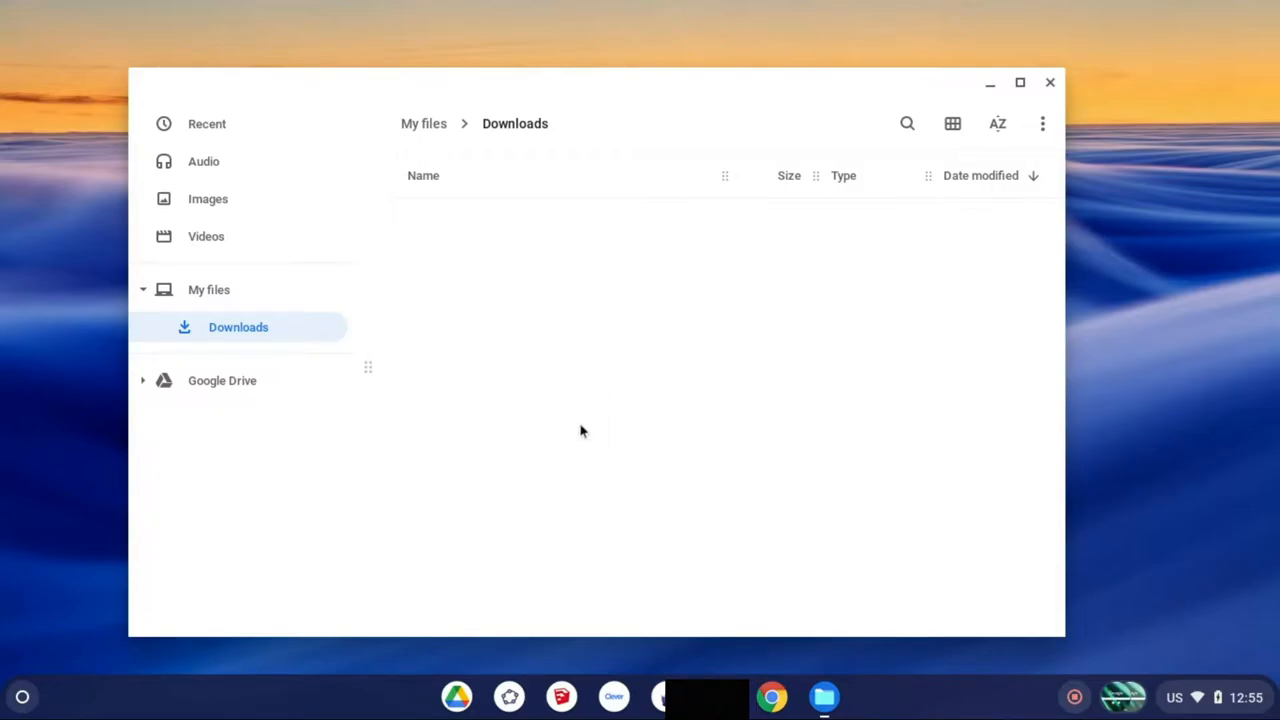
pyautogui.moveTo(612, 378)
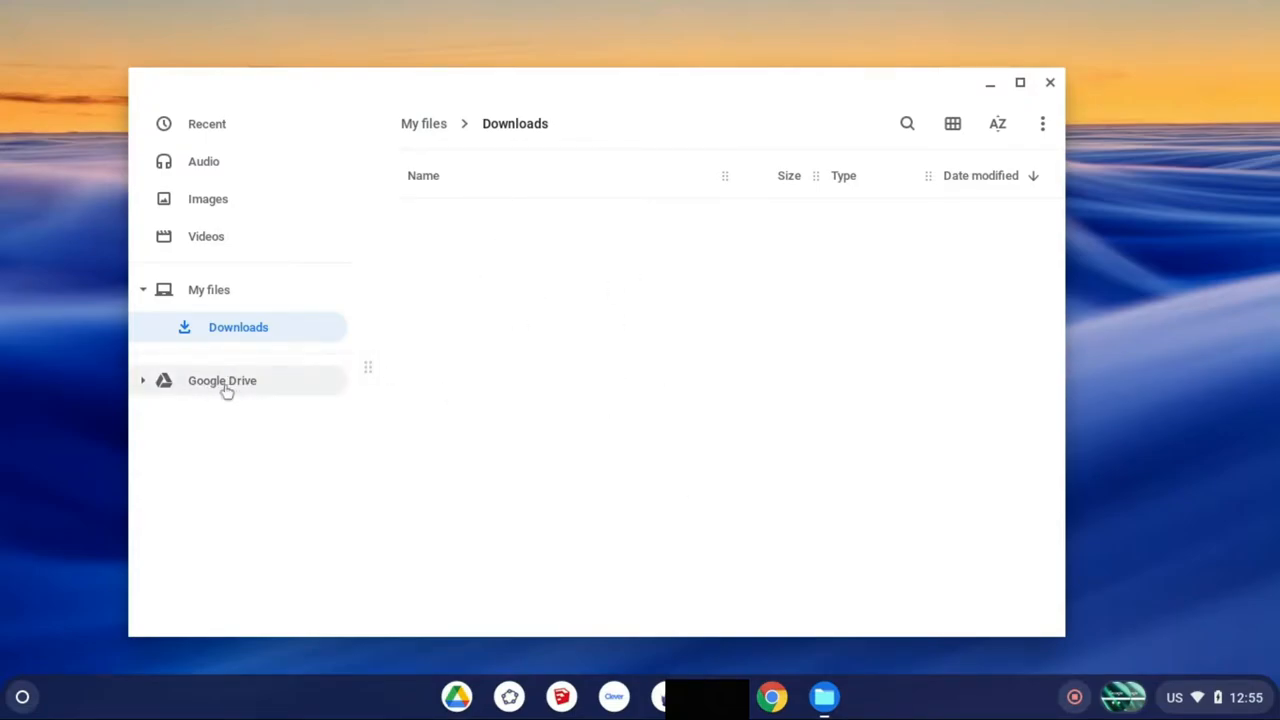
pyautogui.moveTo(516, 346)
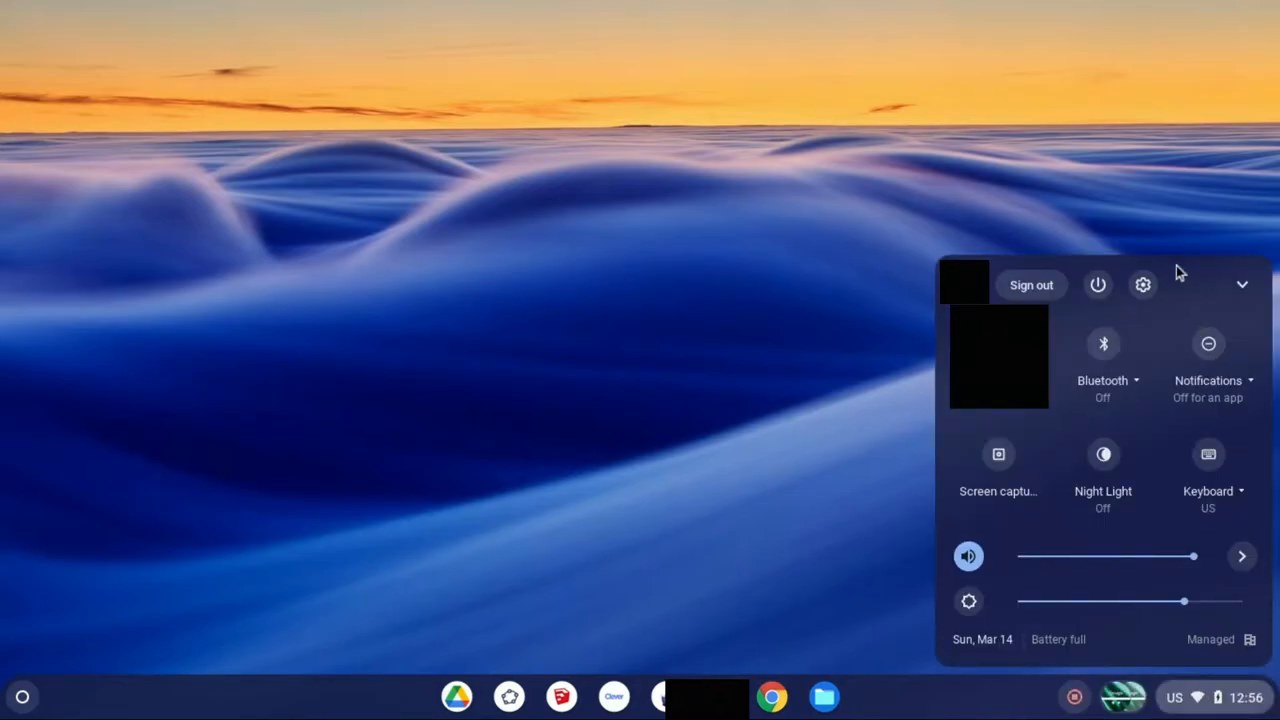
pyautogui.moveTo(1144, 292)
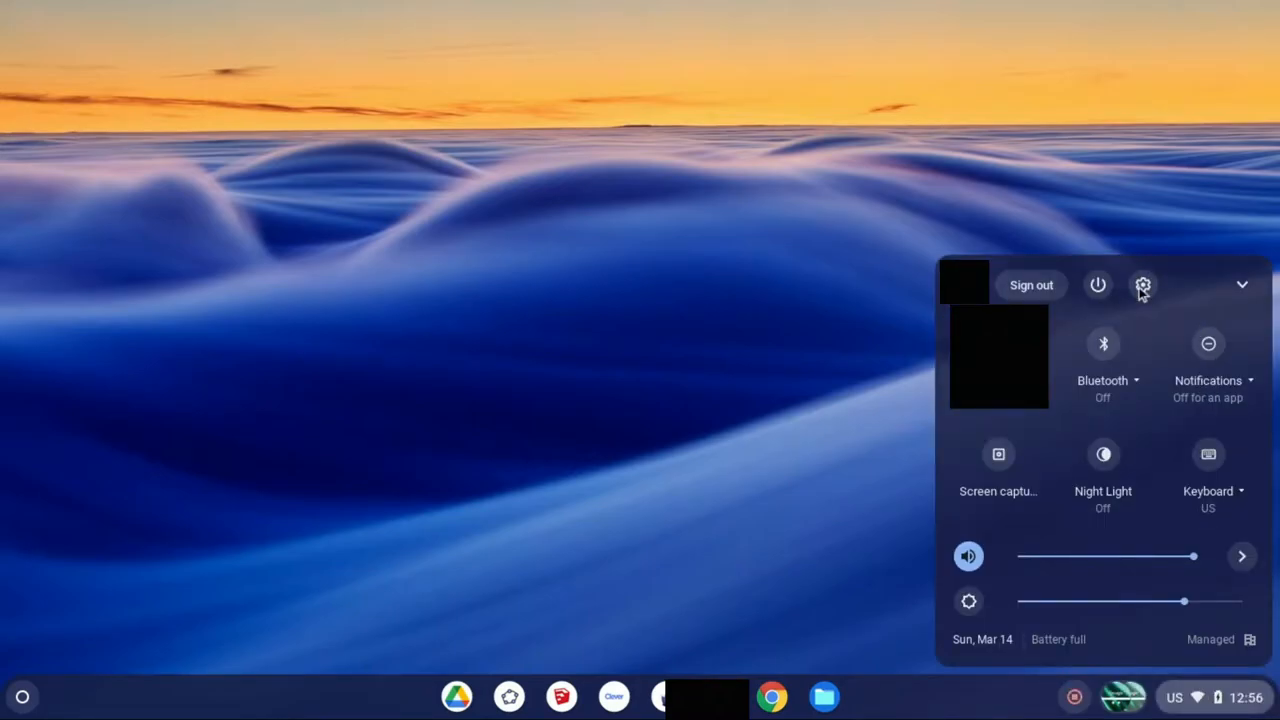
# Go to the Device section of Chrome OS Settings, where Storage management is listed.
pyautogui.click(1144, 284)
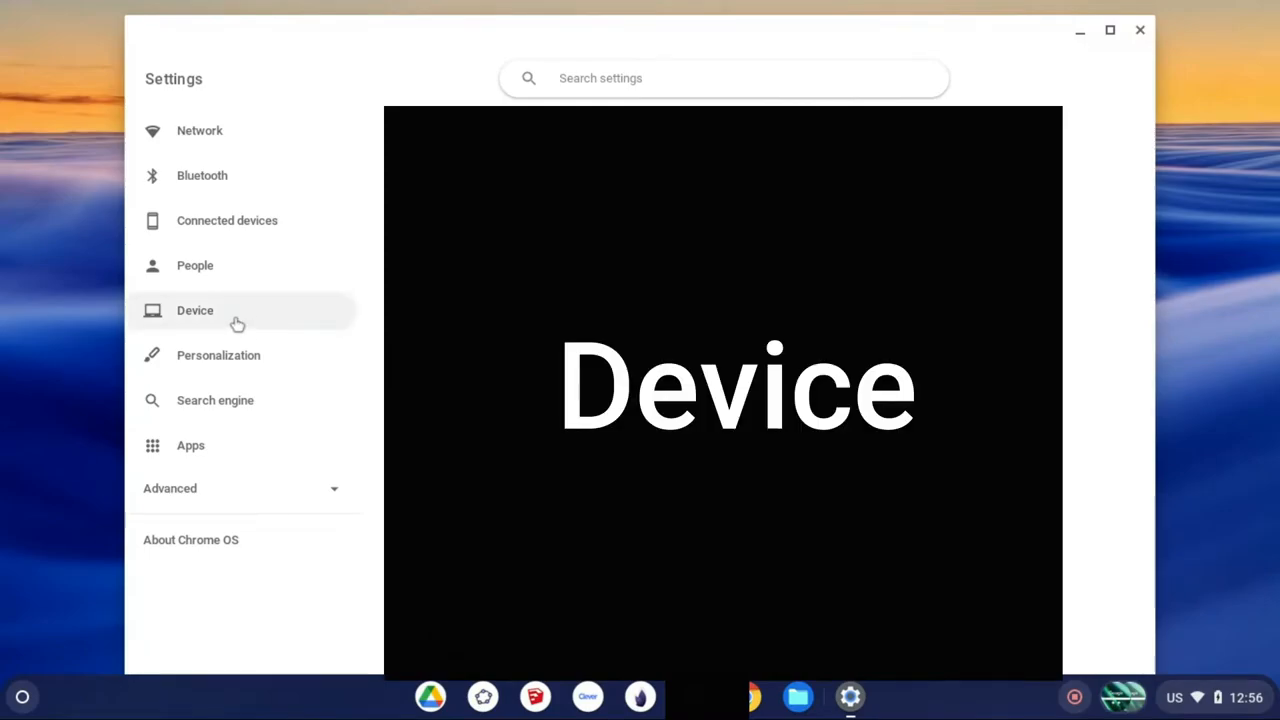
pyautogui.click(196, 310)
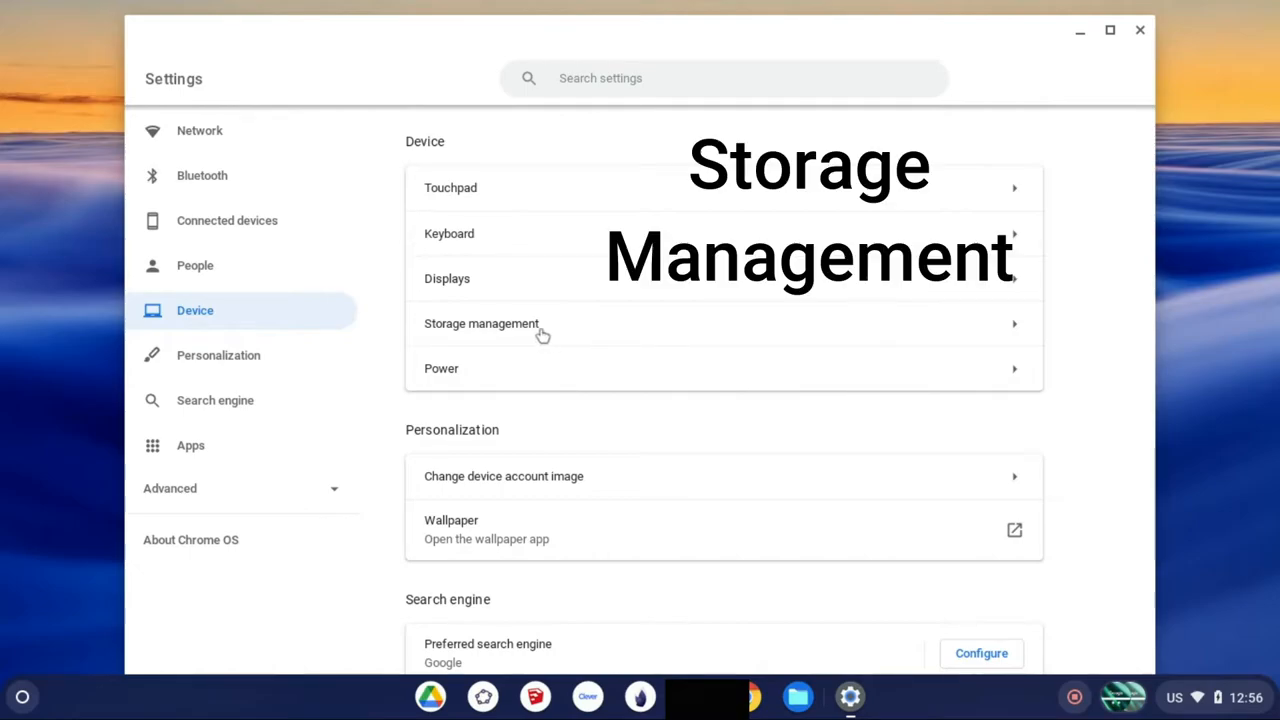
# View Storage management: 508 MB in use, 1.5 GB available, My files at 0 B.
pyautogui.click(480, 324)
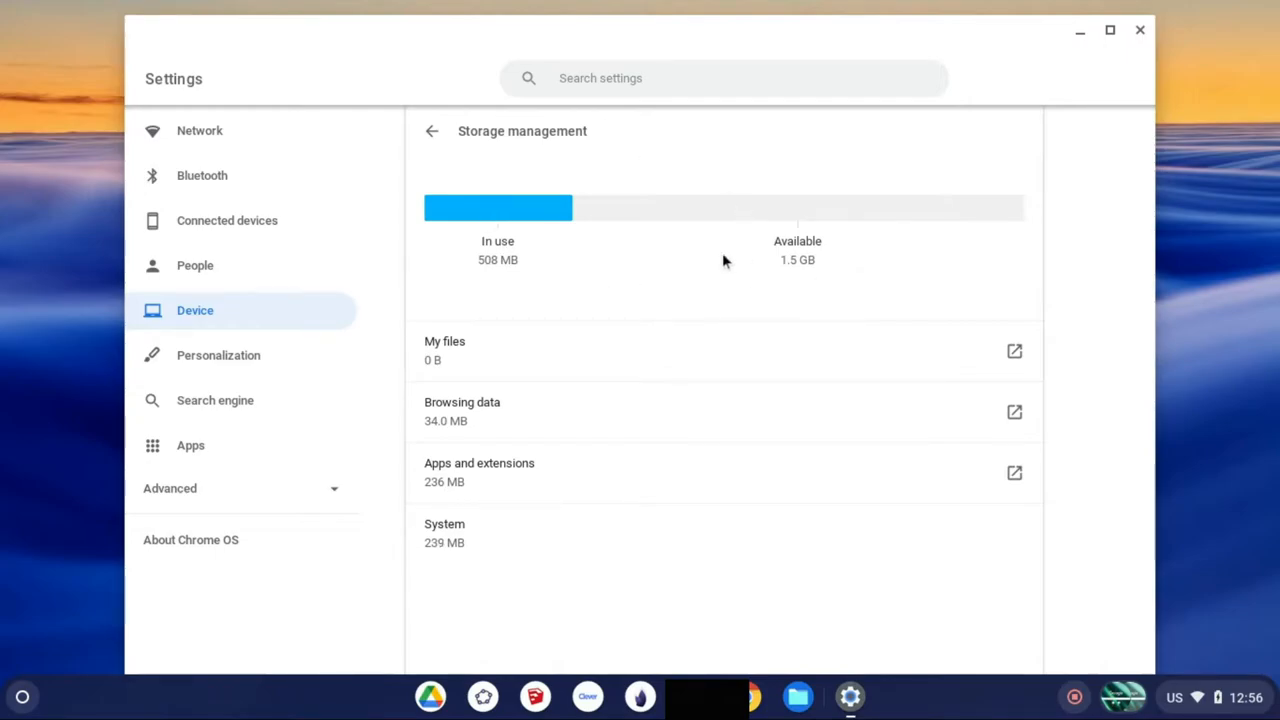
pyautogui.moveTo(848, 212)
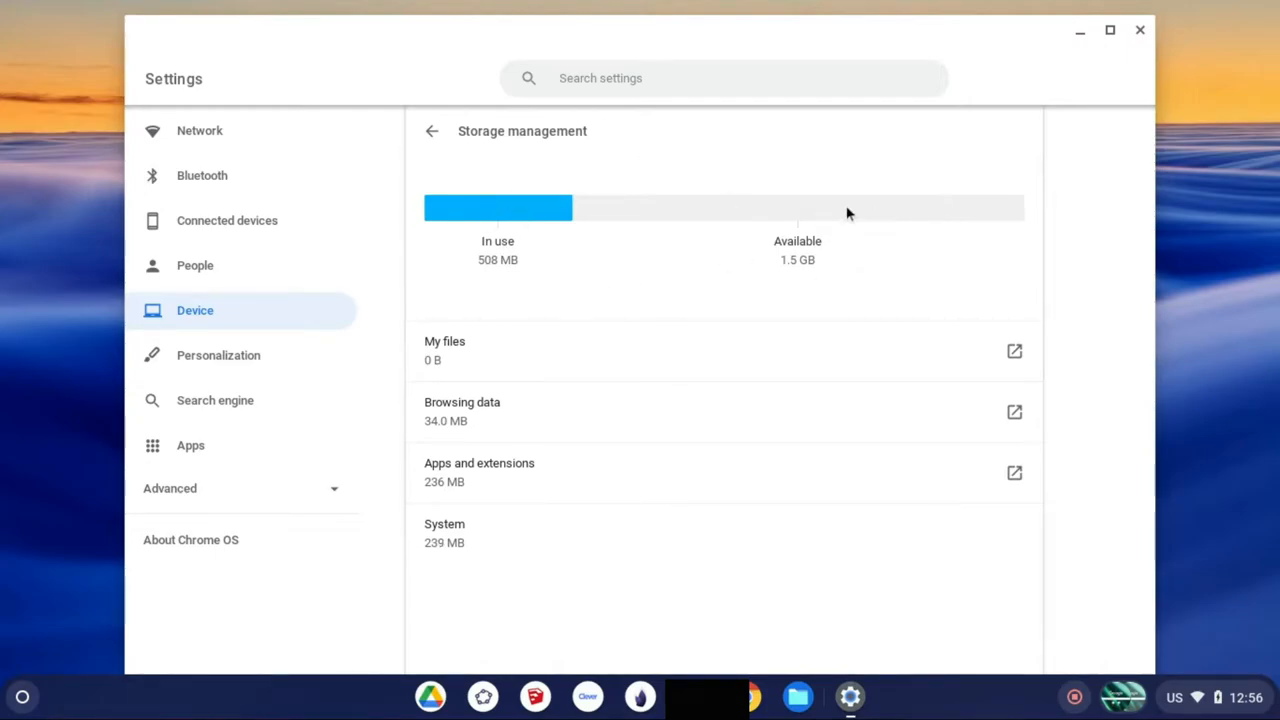
pyautogui.moveTo(1030, 252)
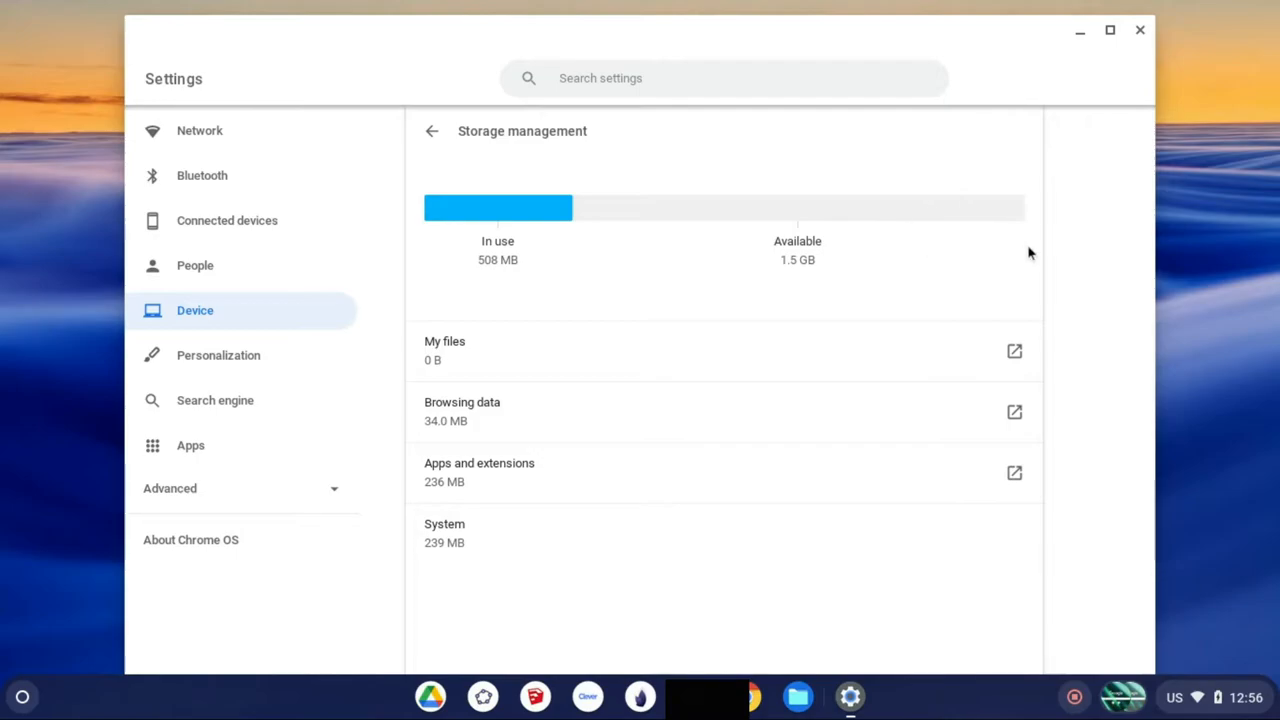
pyautogui.moveTo(980, 212)
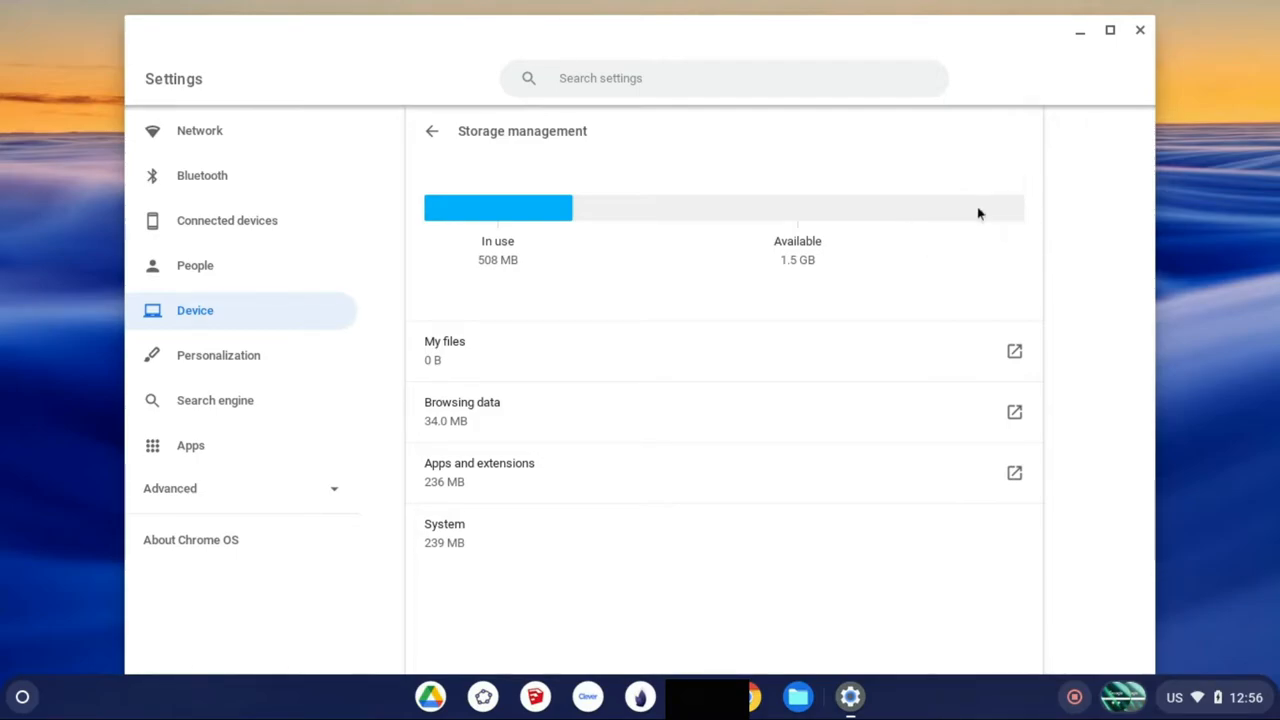
pyautogui.moveTo(930, 256)
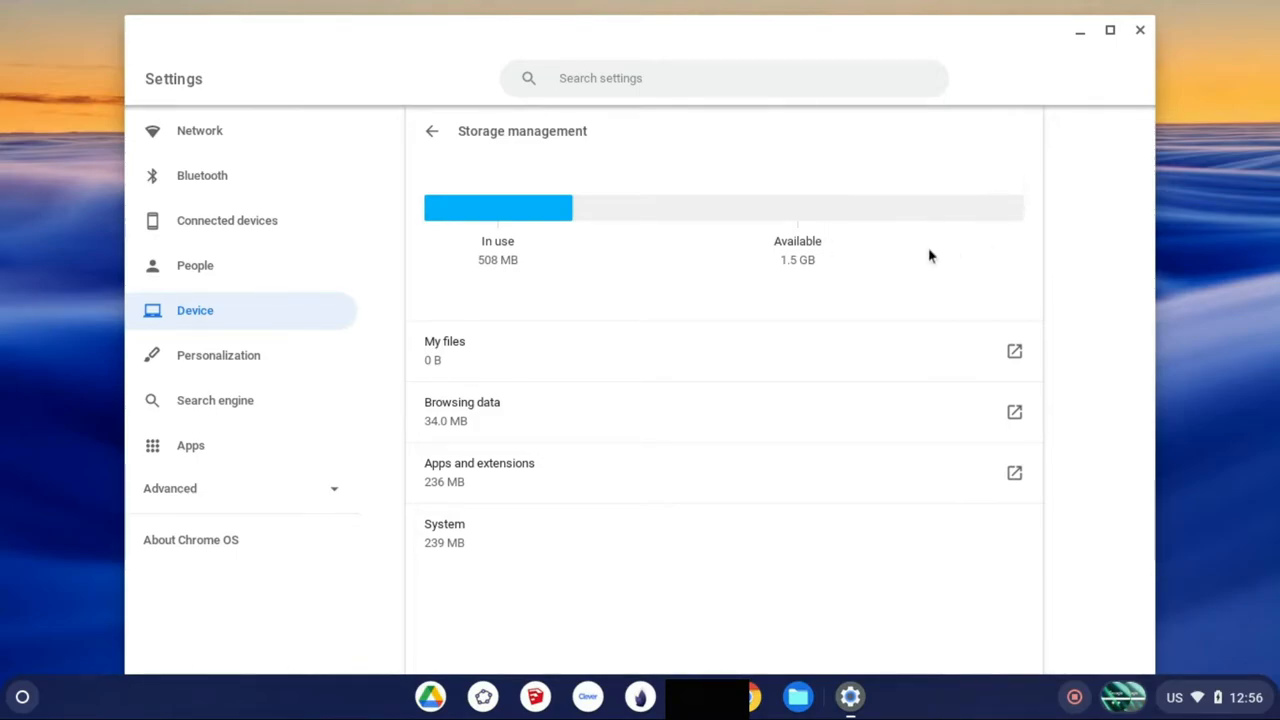
pyautogui.moveTo(684, 204)
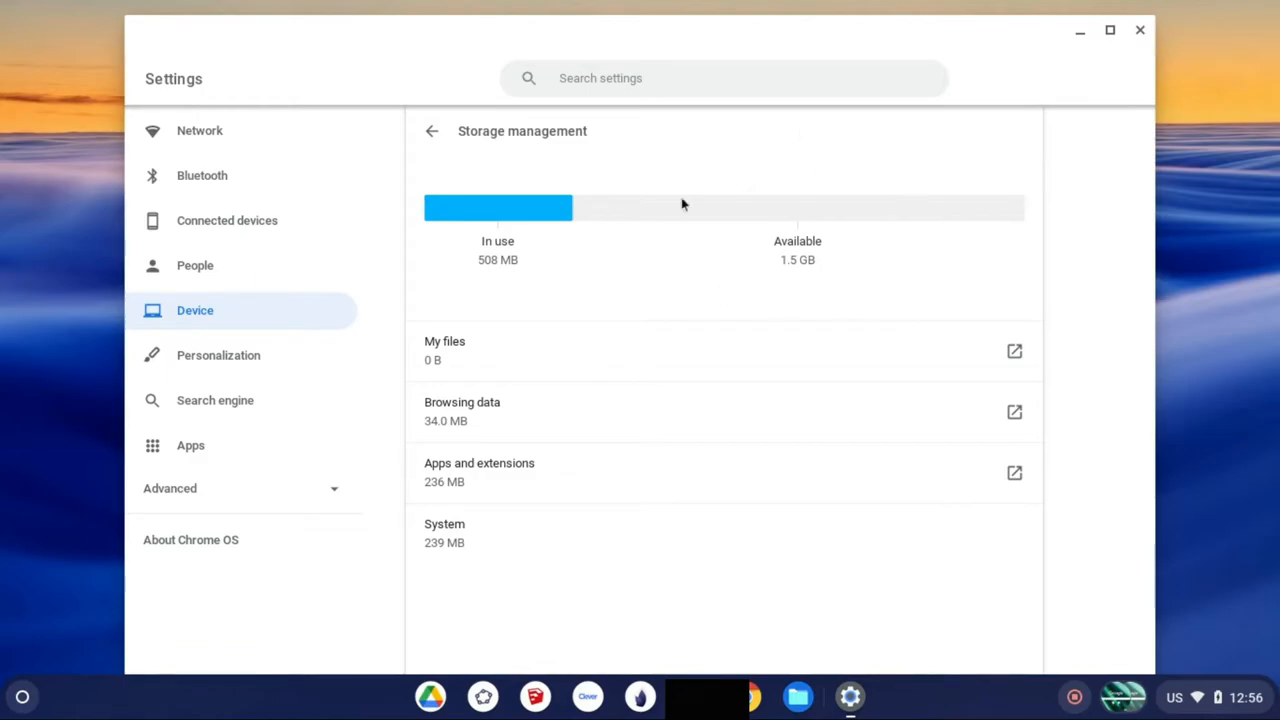
pyautogui.moveTo(476, 346)
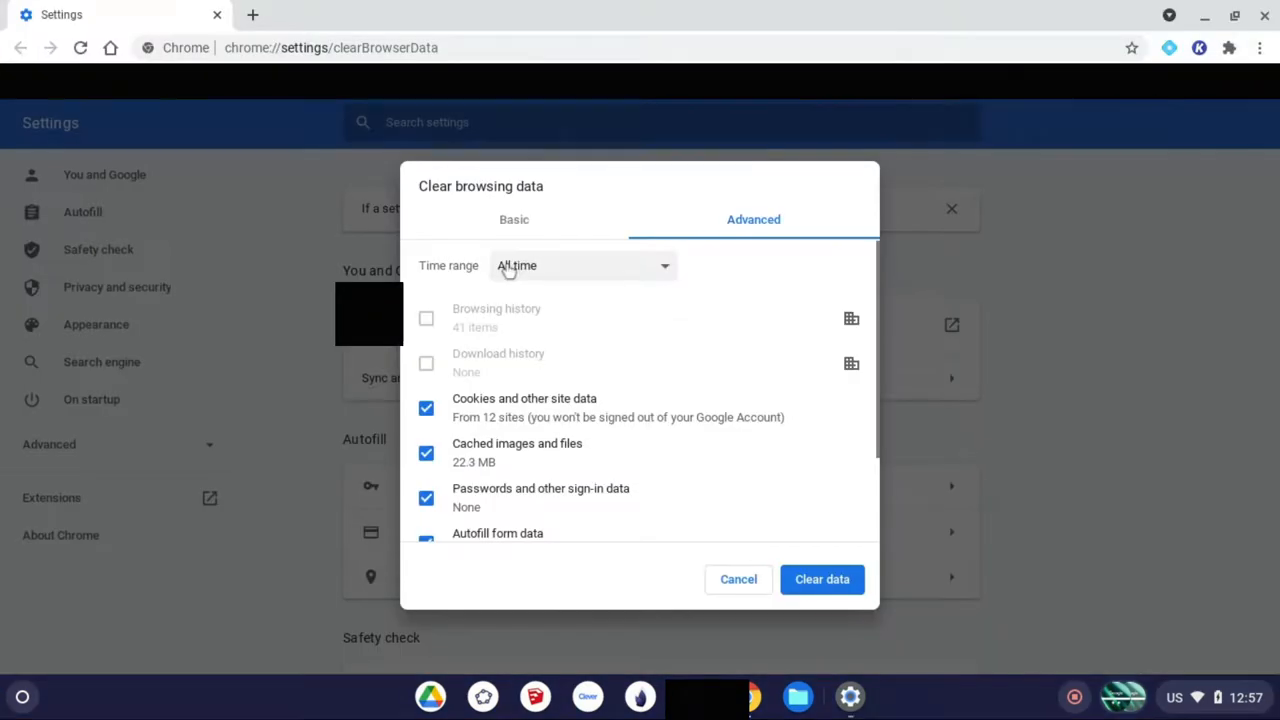
# Show the Advanced clear-browsing-data options with the time range set to All time.
pyautogui.click(514, 218)
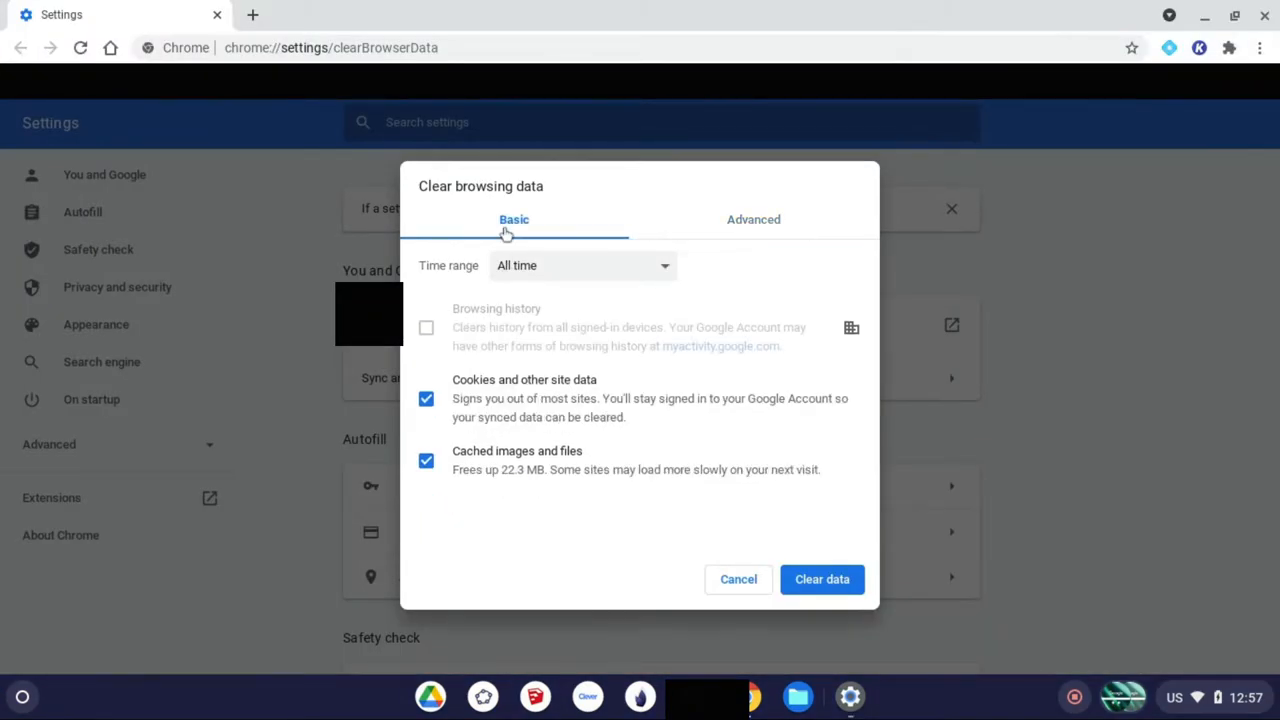
pyautogui.moveTo(582, 276)
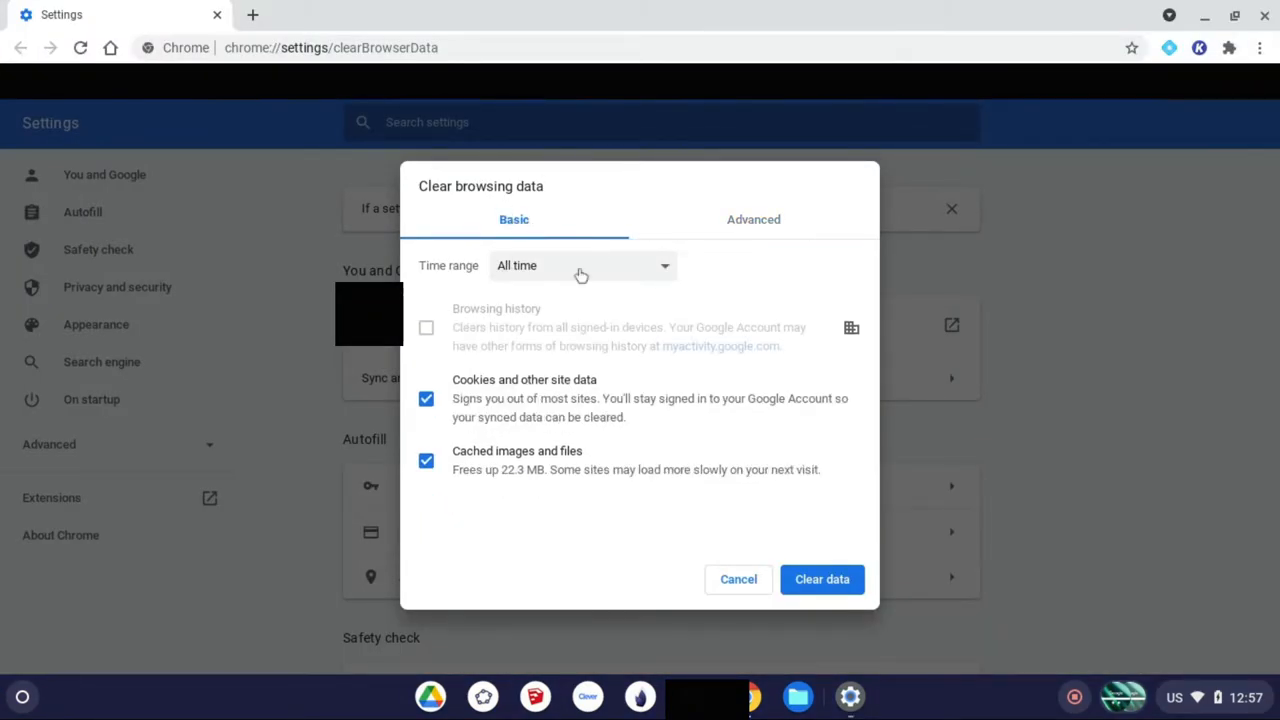
pyautogui.moveTo(768, 230)
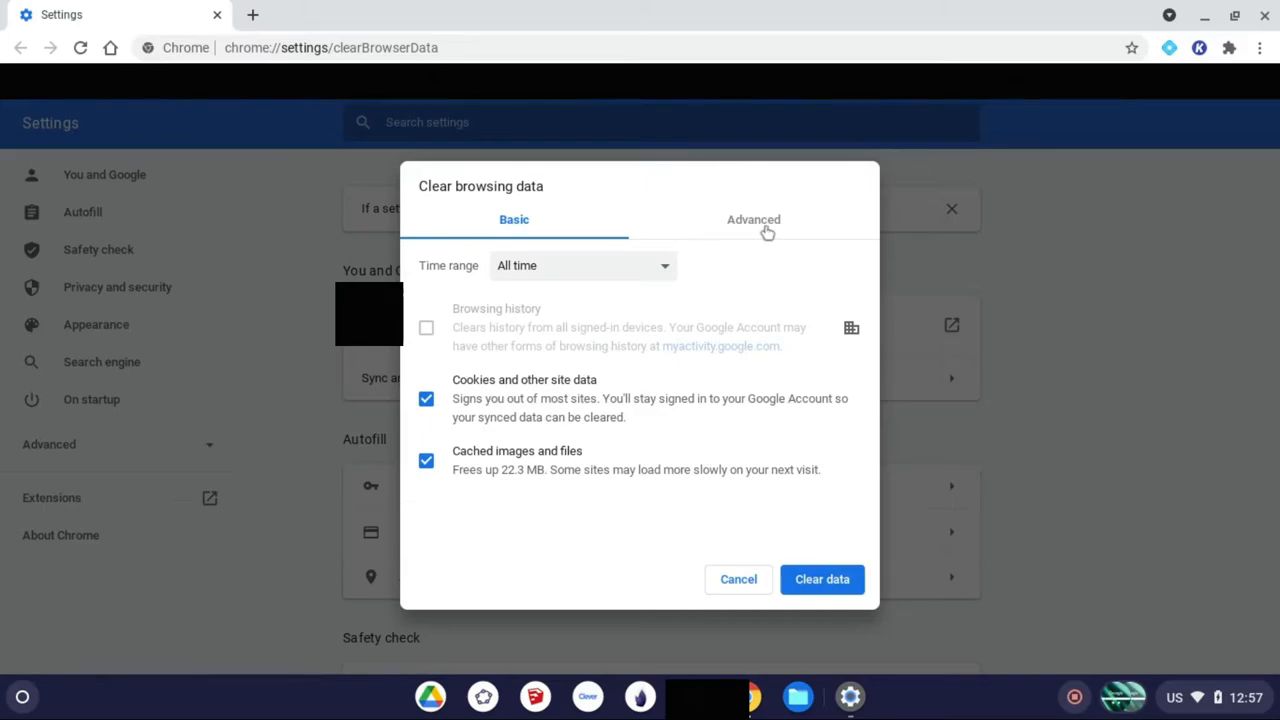
pyautogui.click(752, 218)
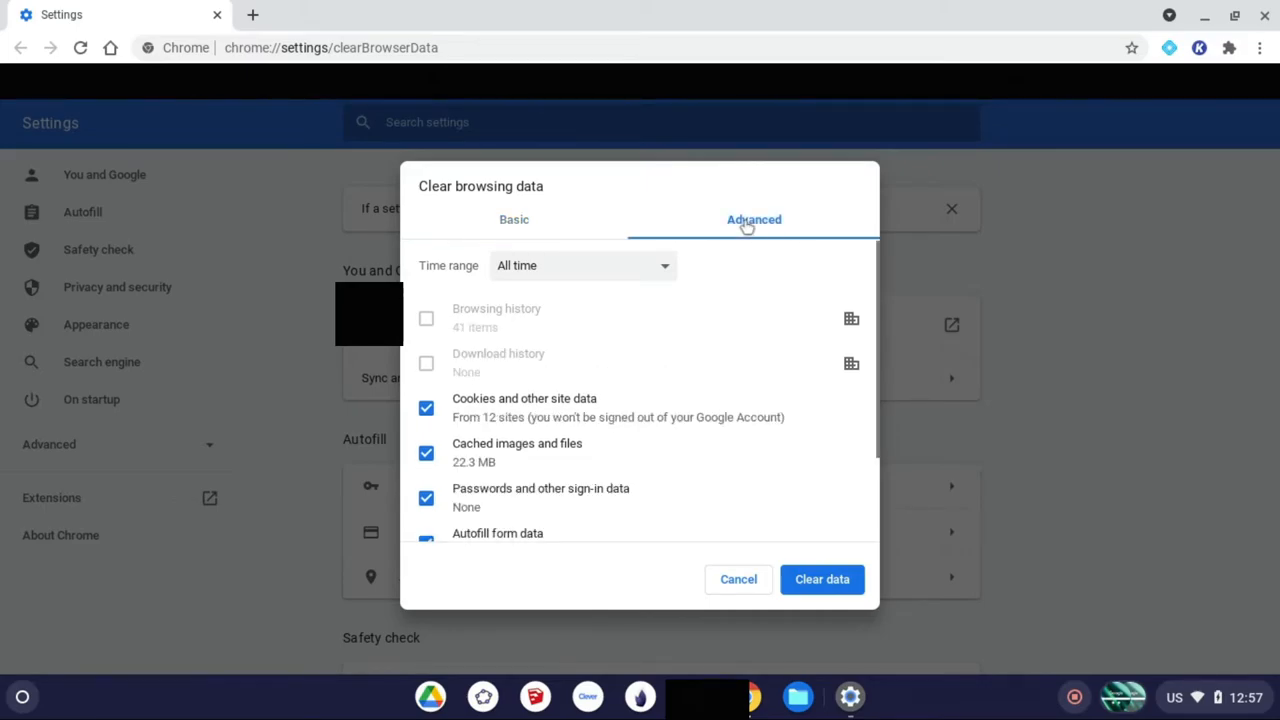
pyautogui.moveTo(570, 276)
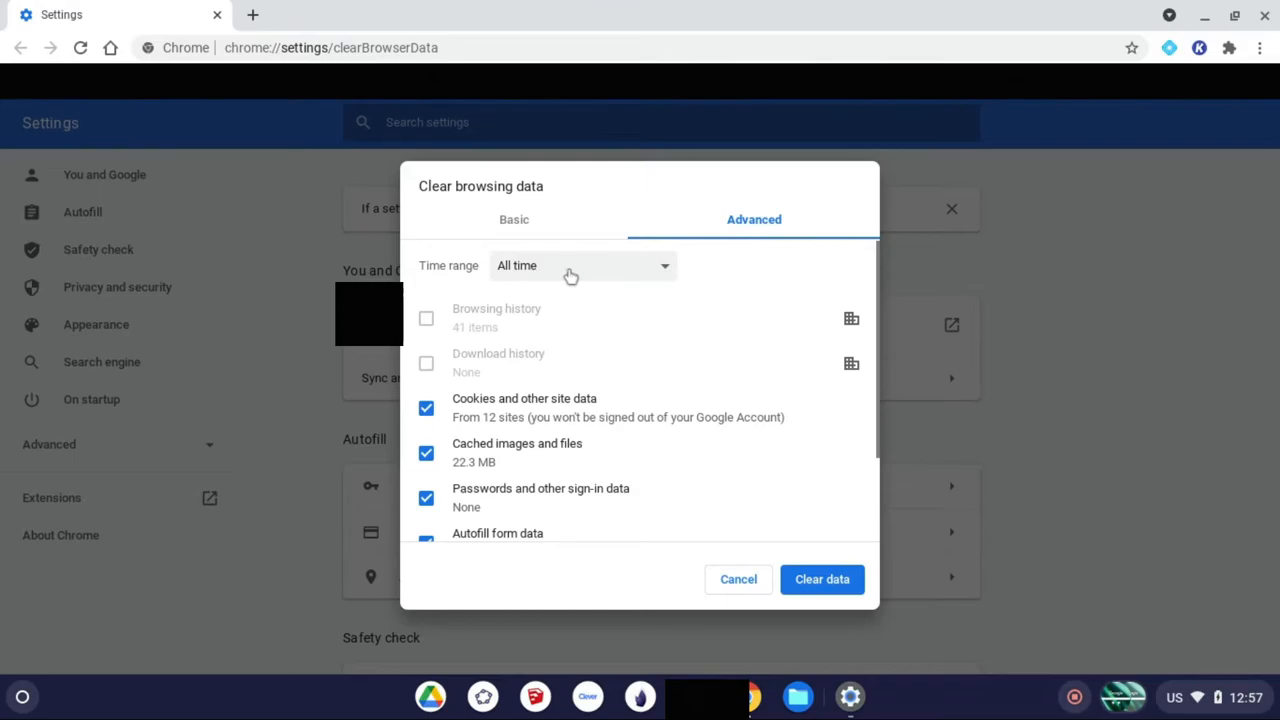
pyautogui.click(580, 264)
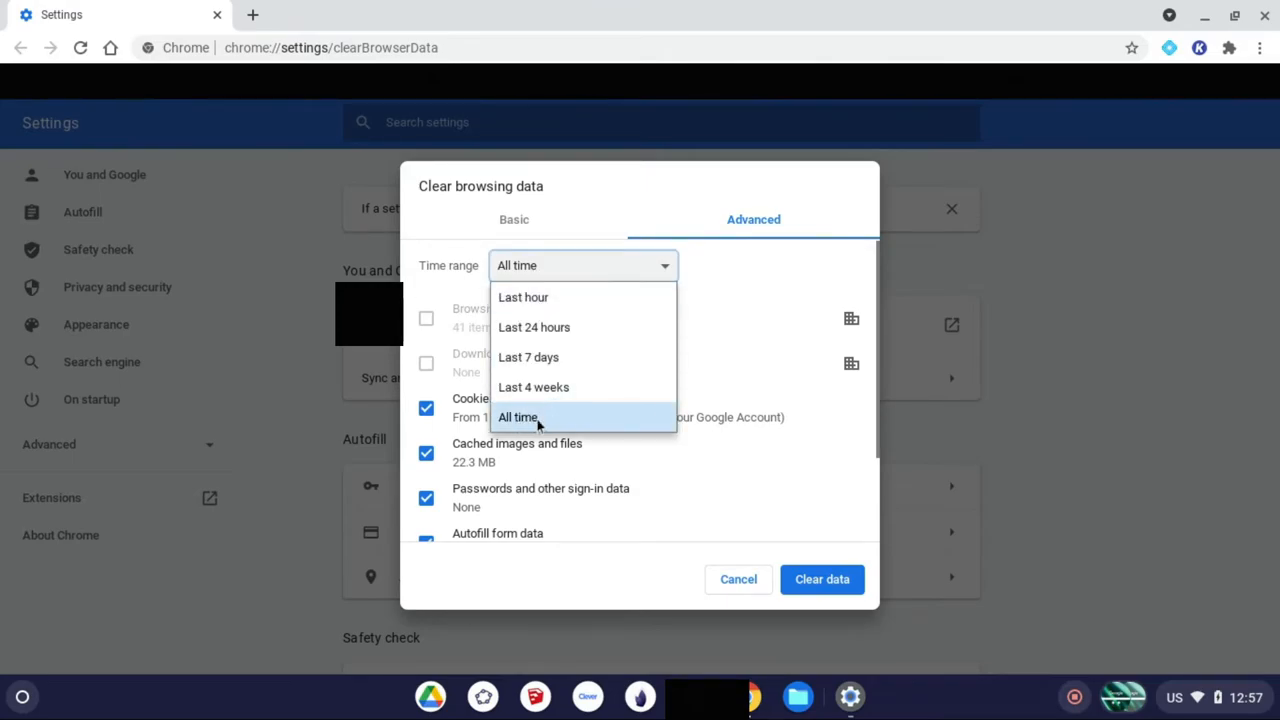
pyautogui.moveTo(534, 328)
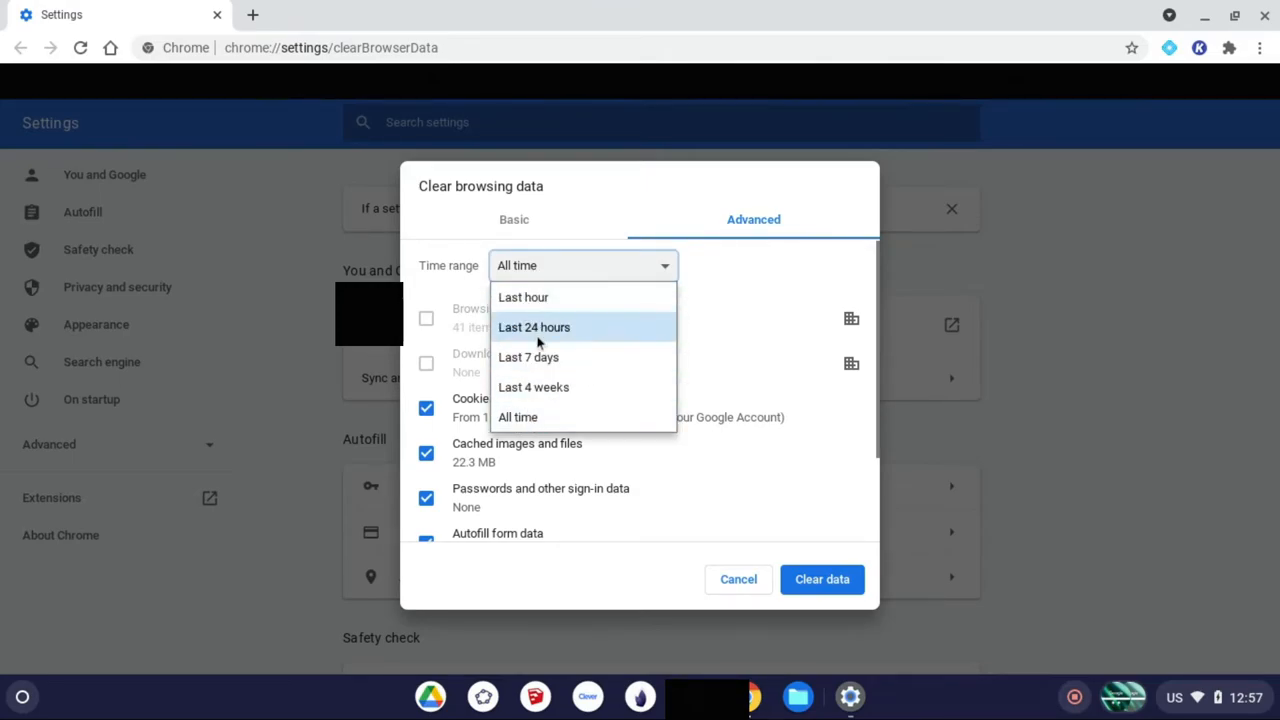
pyautogui.click(532, 328)
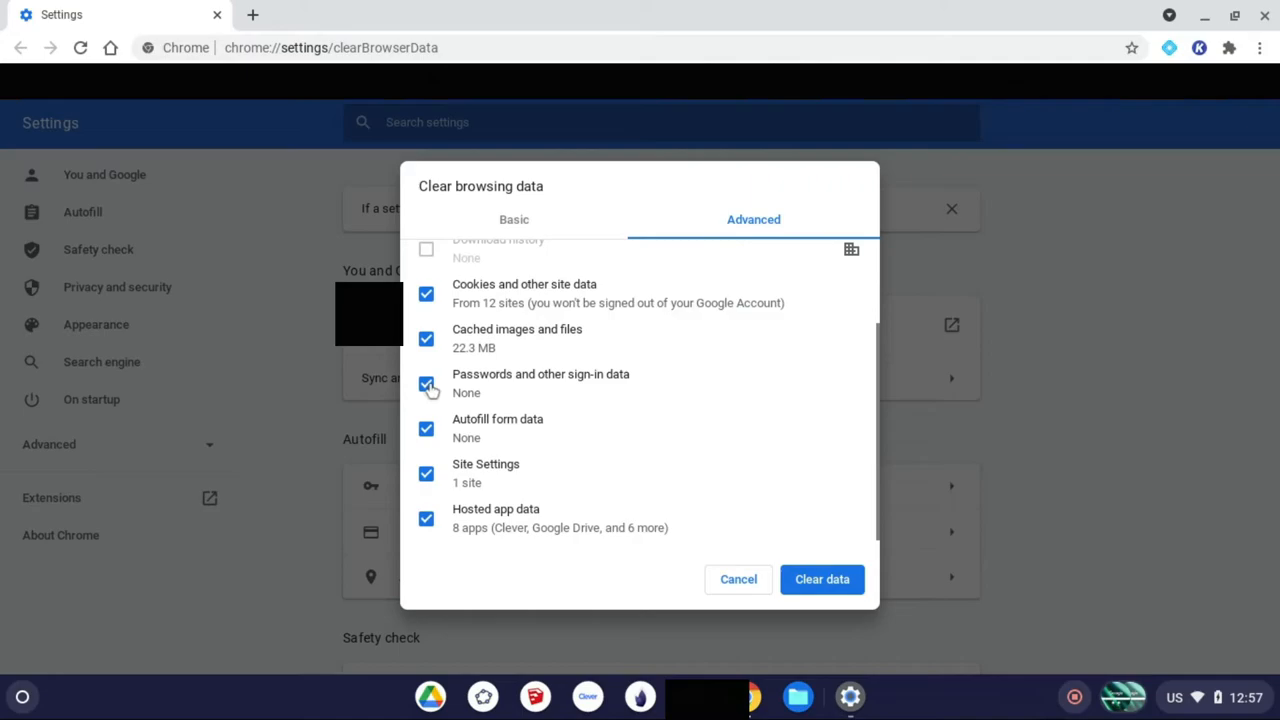
pyautogui.moveTo(724, 370)
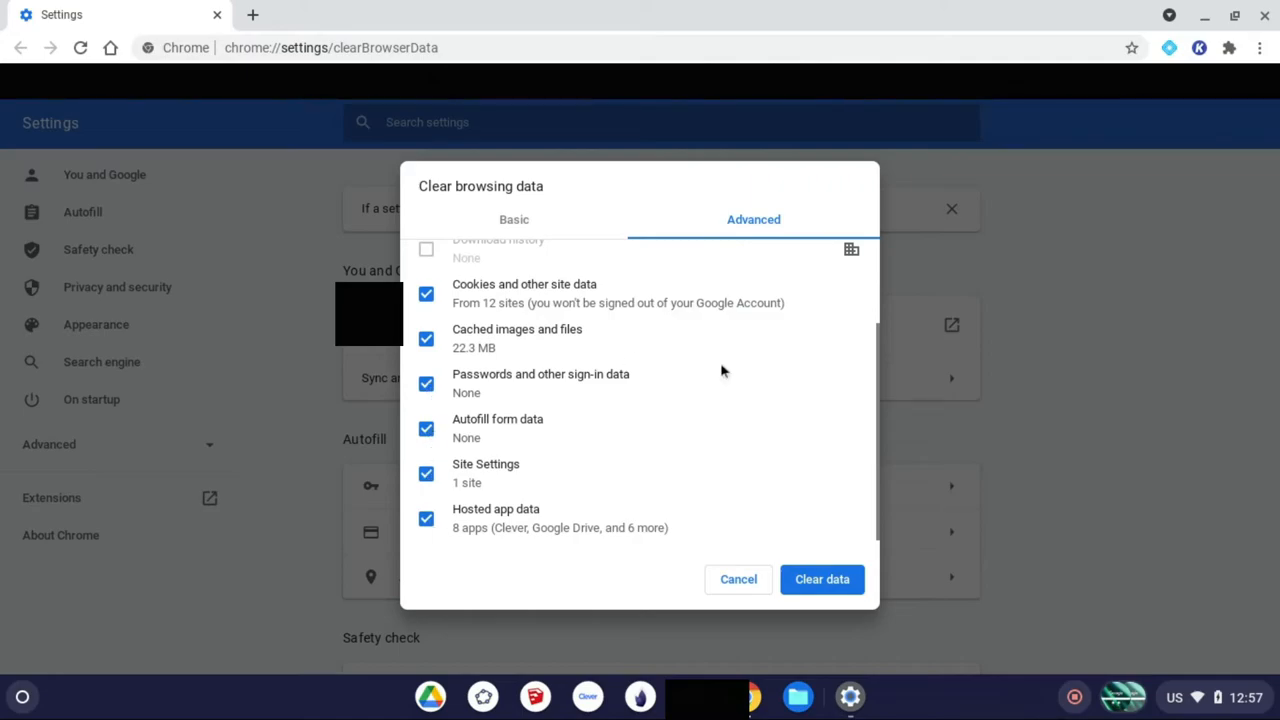
pyautogui.moveTo(822, 580)
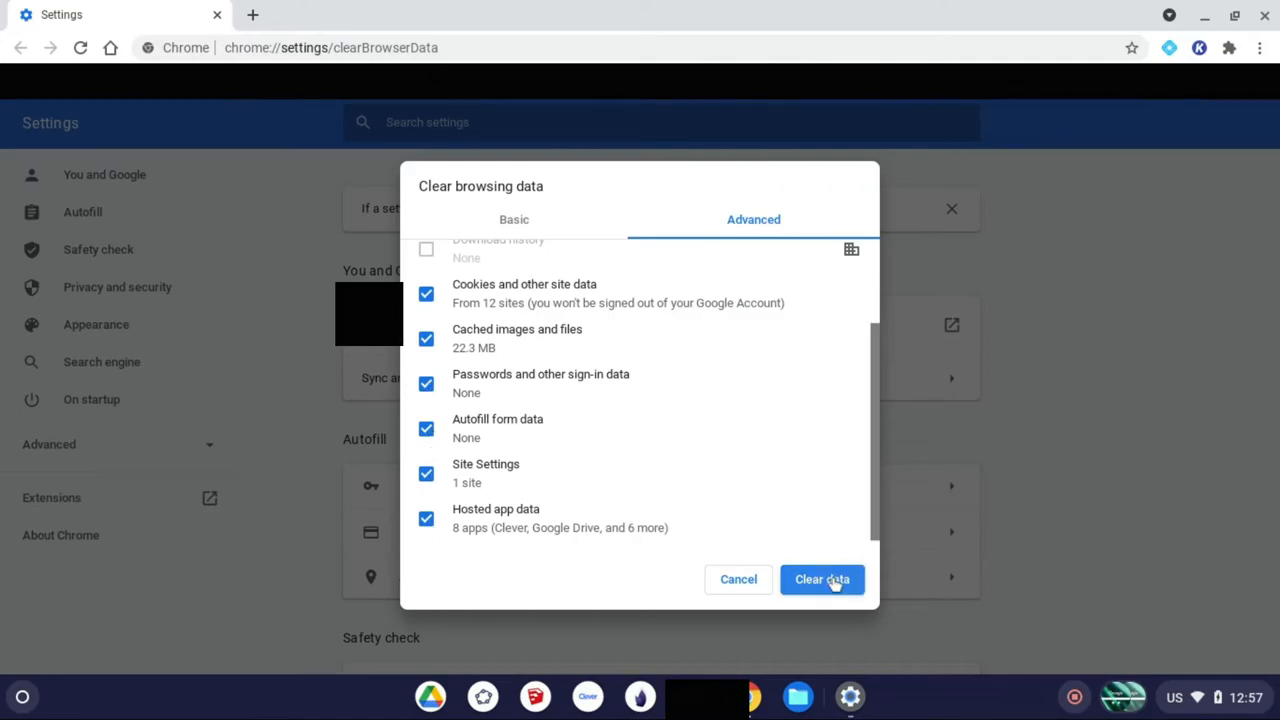
pyautogui.moveTo(684, 404)
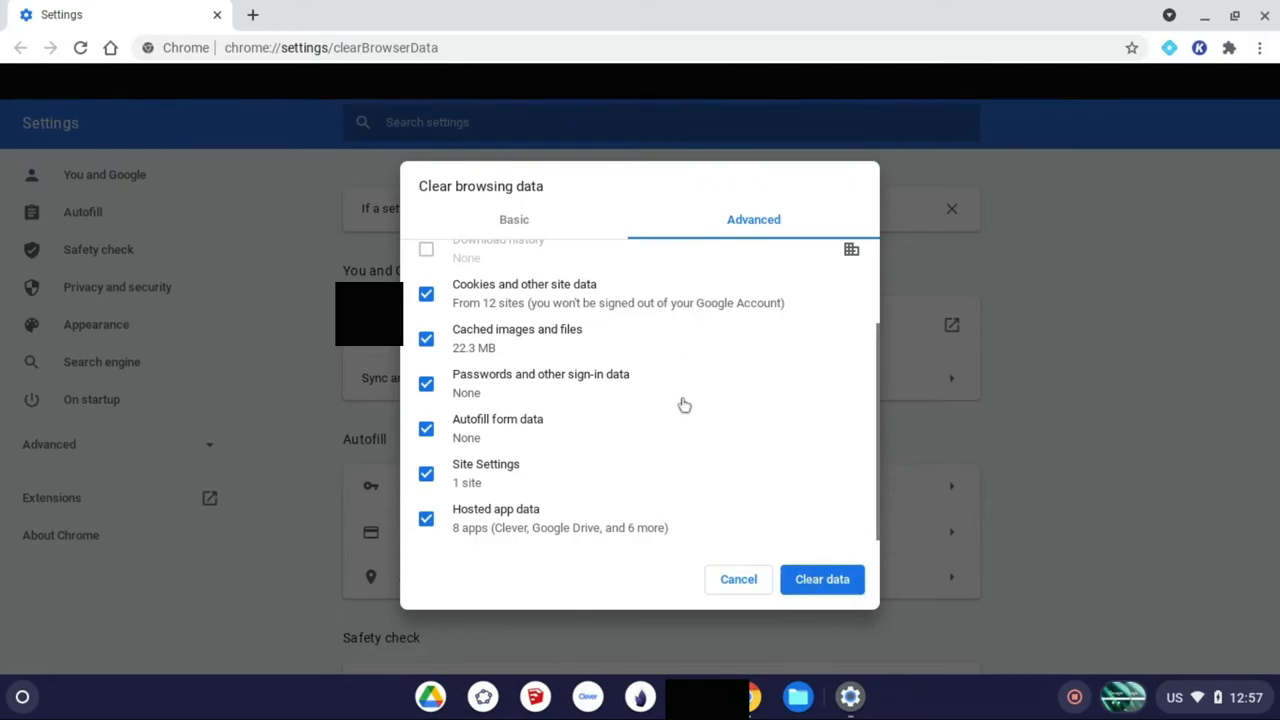
pyautogui.moveTo(680, 374)
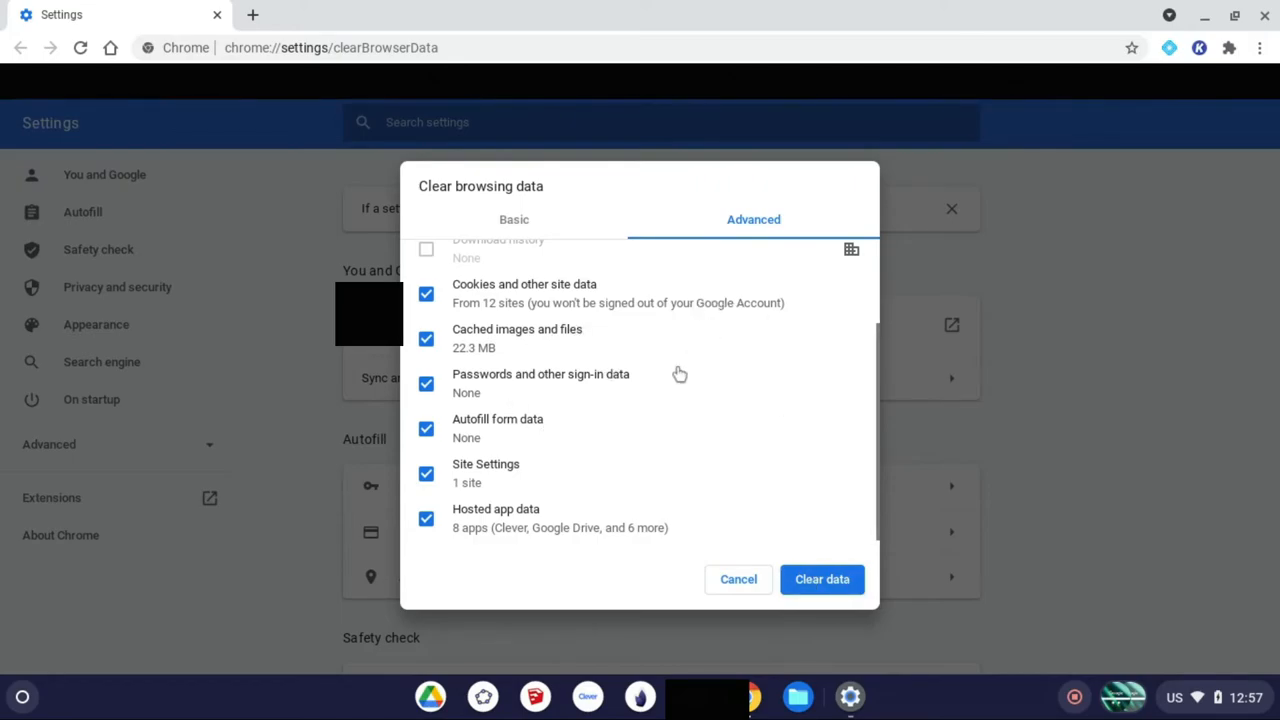
pyautogui.moveTo(668, 318)
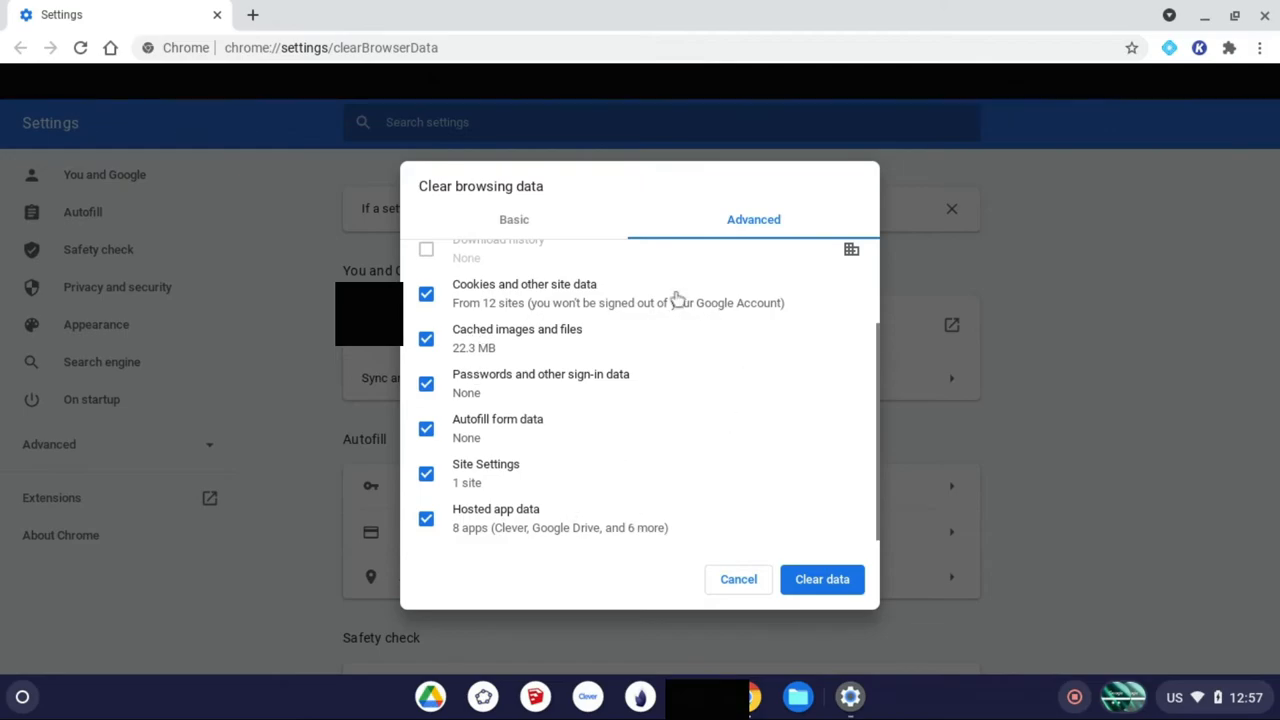
pyautogui.moveTo(676, 328)
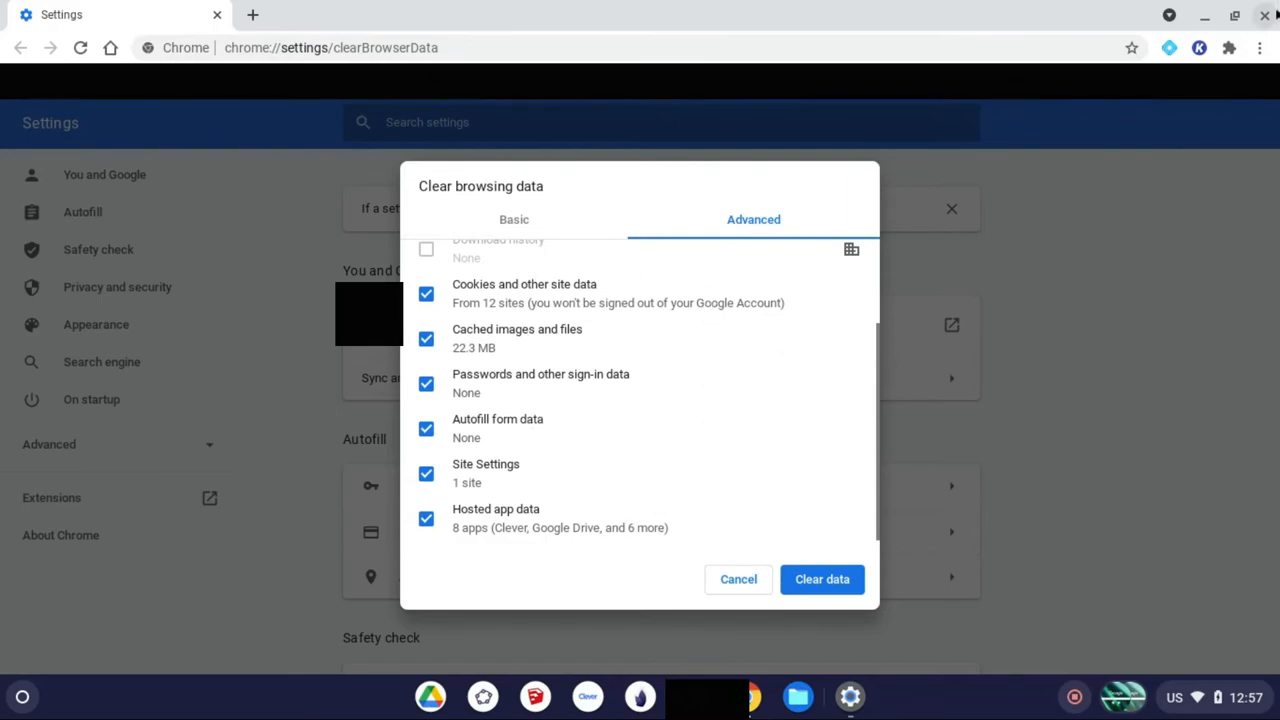
pyautogui.moveTo(1266, 18)
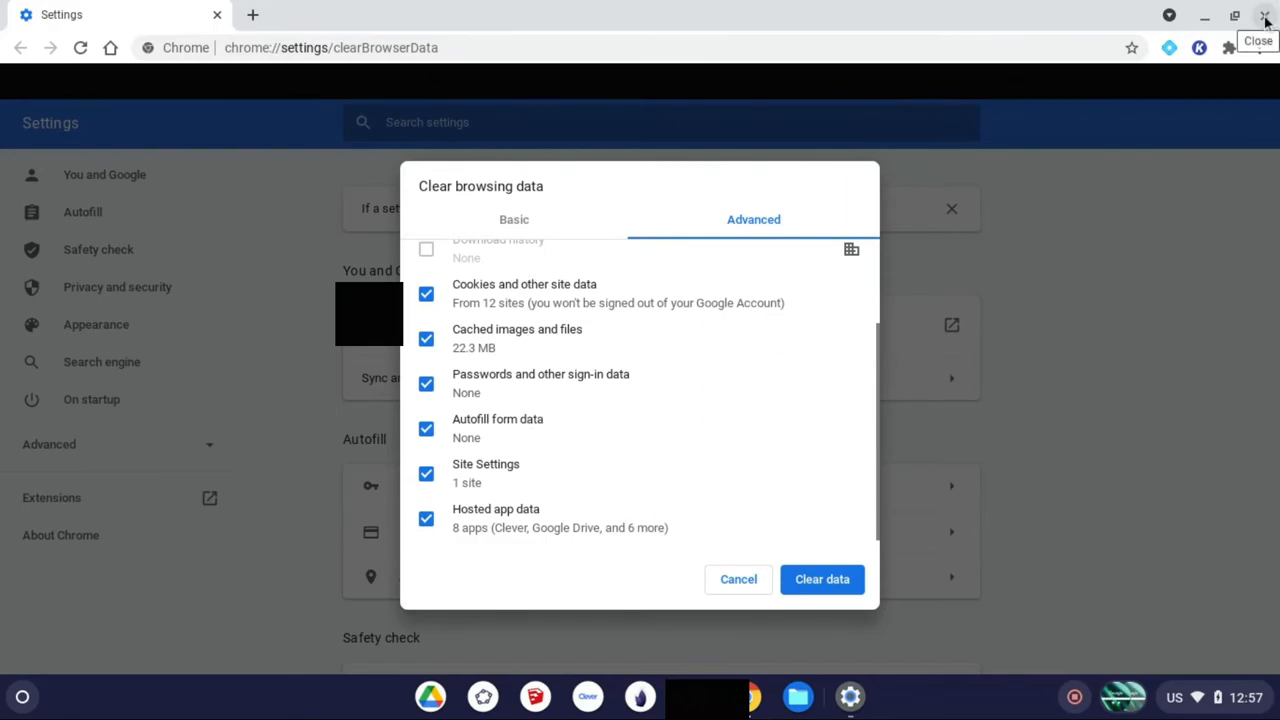
# Close Chrome, leaving Storage management showing 514 MB in use and My files at 0 B.
pyautogui.click(1264, 18)
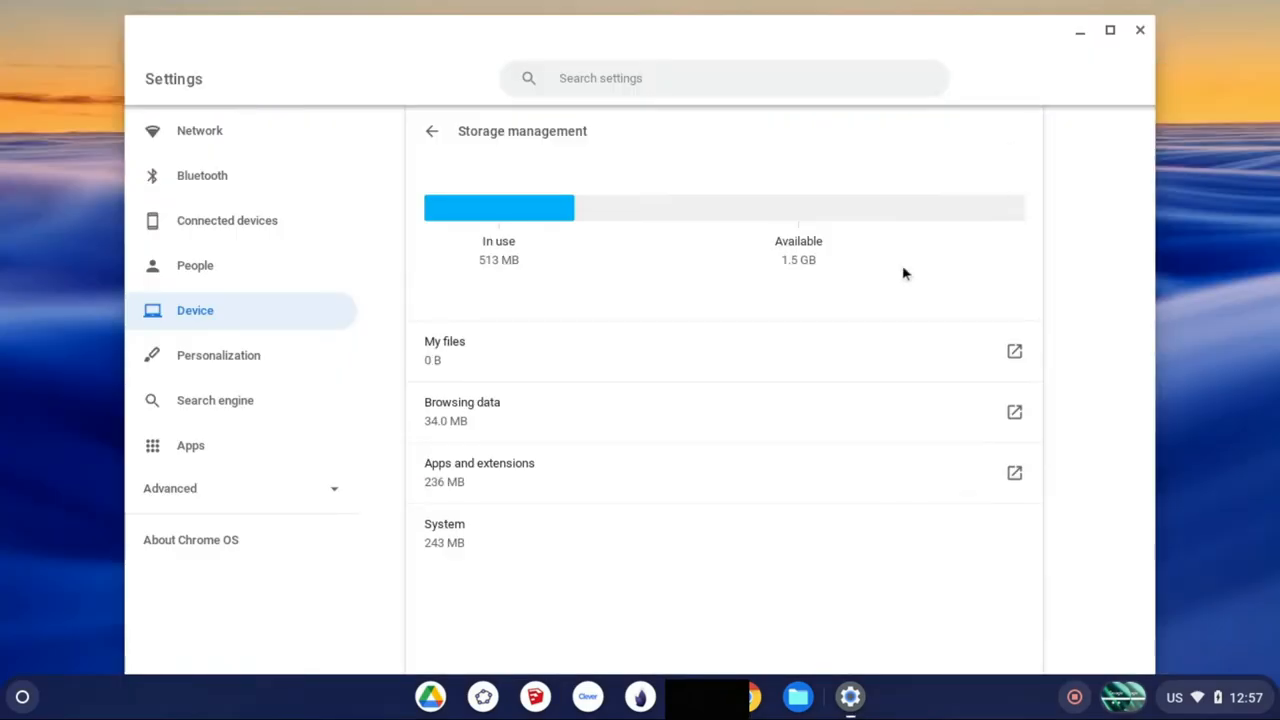
pyautogui.moveTo(688, 228)
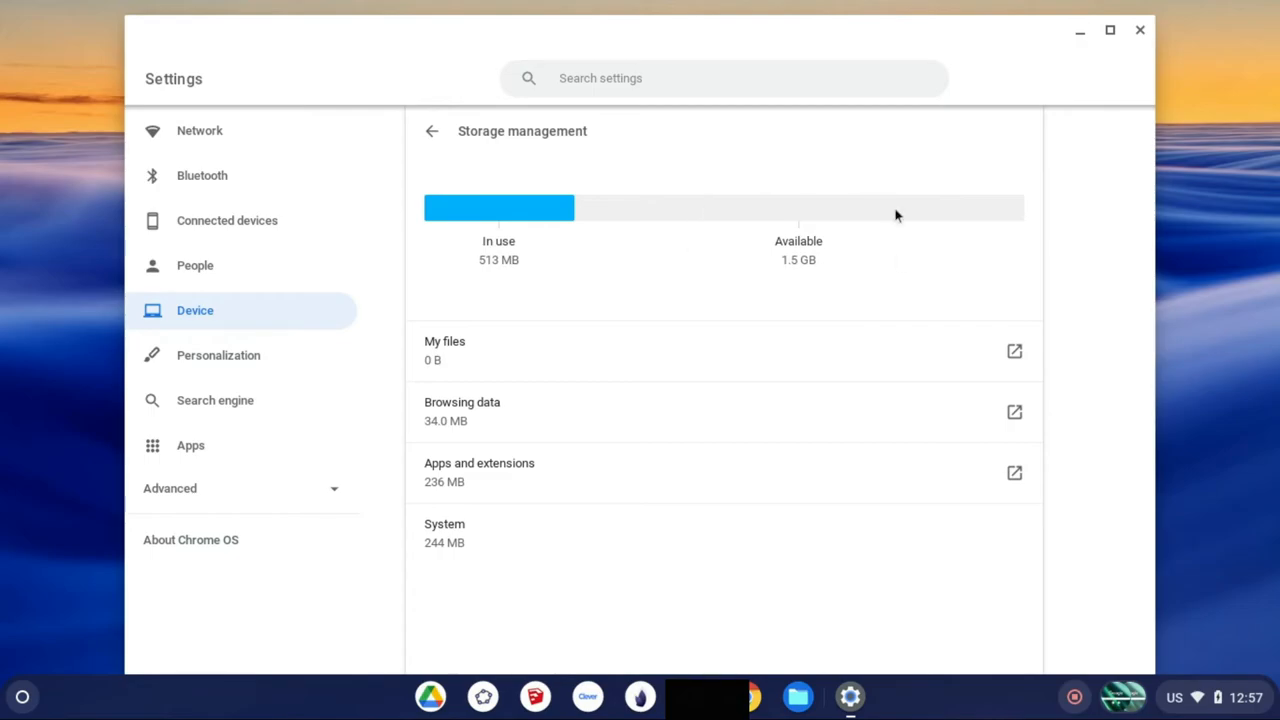
pyautogui.moveTo(510, 464)
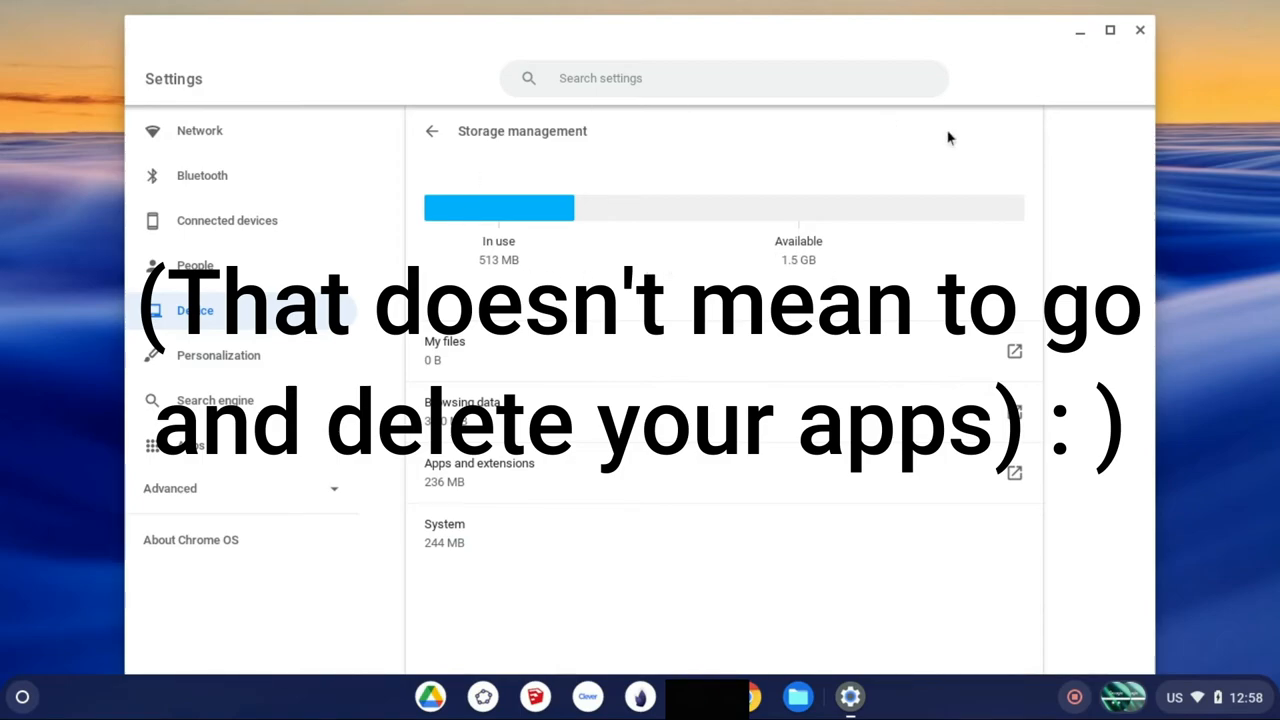
pyautogui.moveTo(496, 476)
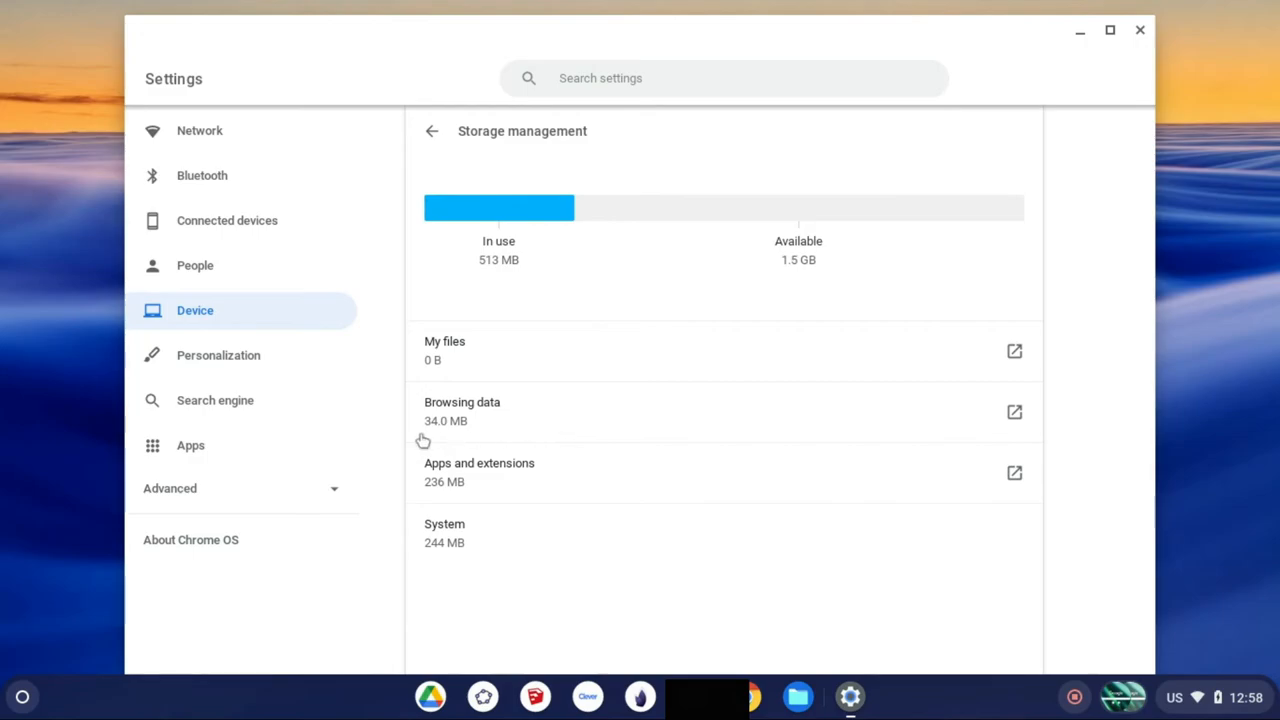
pyautogui.moveTo(564, 168)
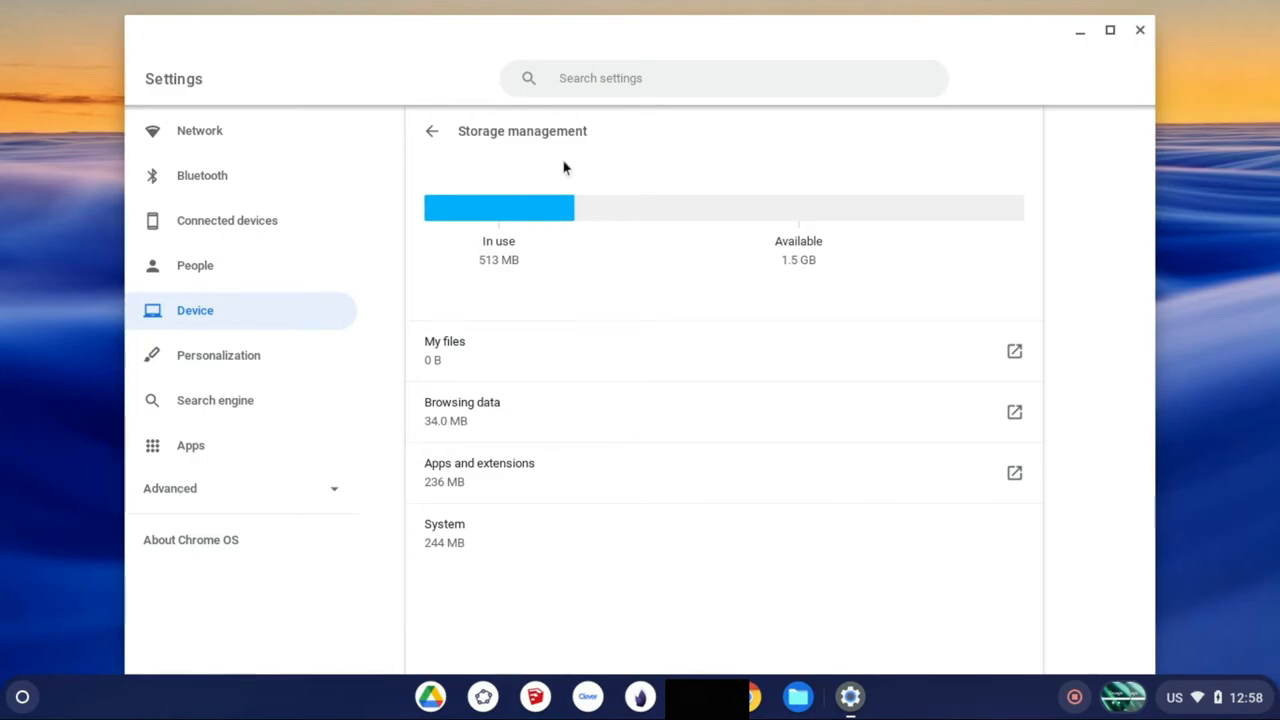
pyautogui.moveTo(1018, 248)
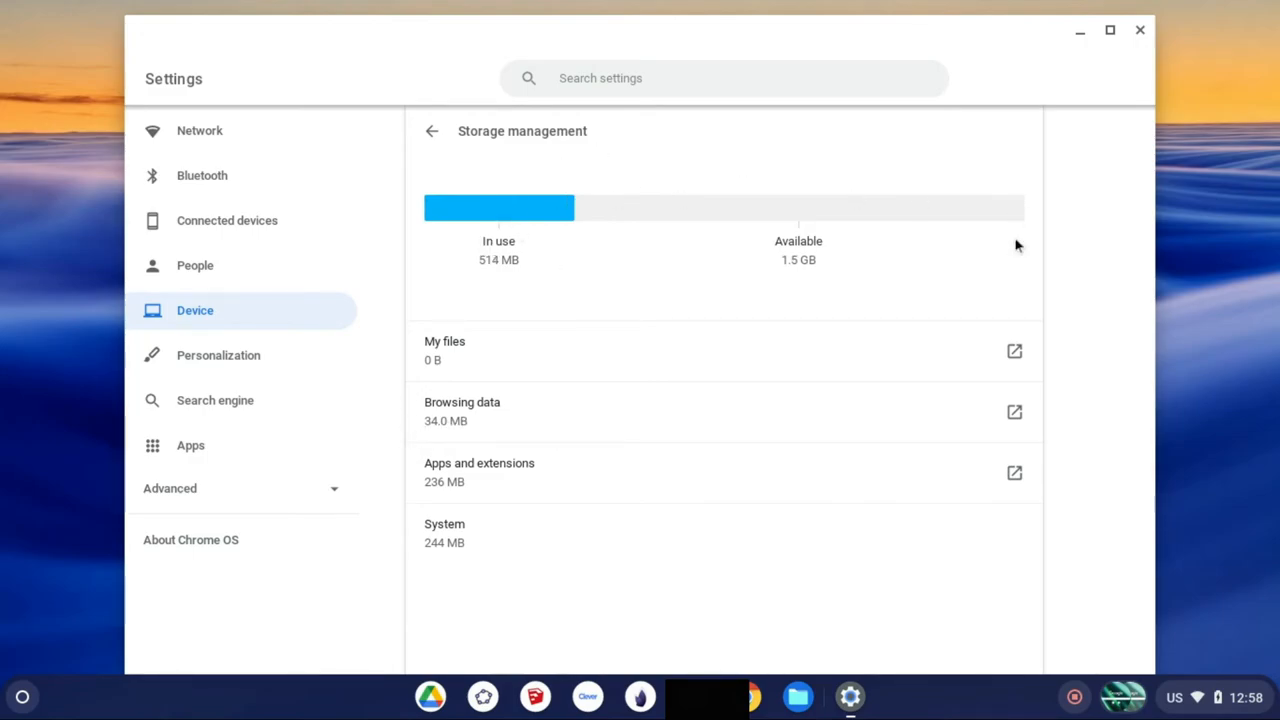
pyautogui.moveTo(920, 184)
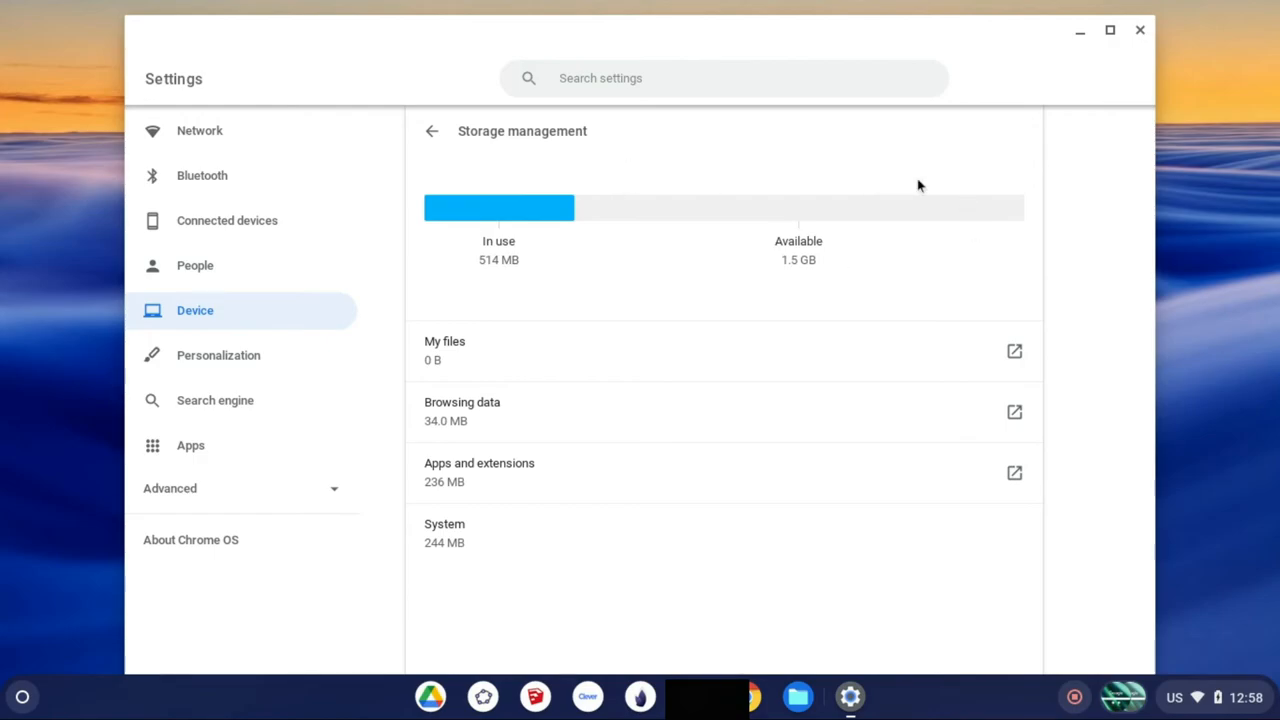